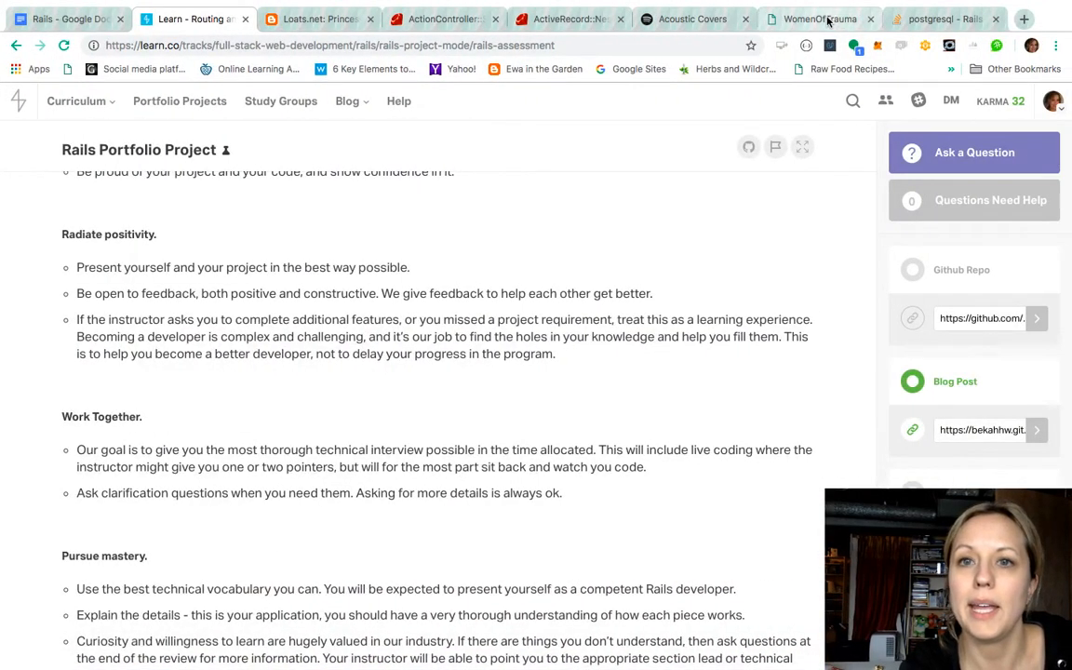
Return to the Women of Trauma home page showing the PTSD statistic banner.
left_click(817, 19)
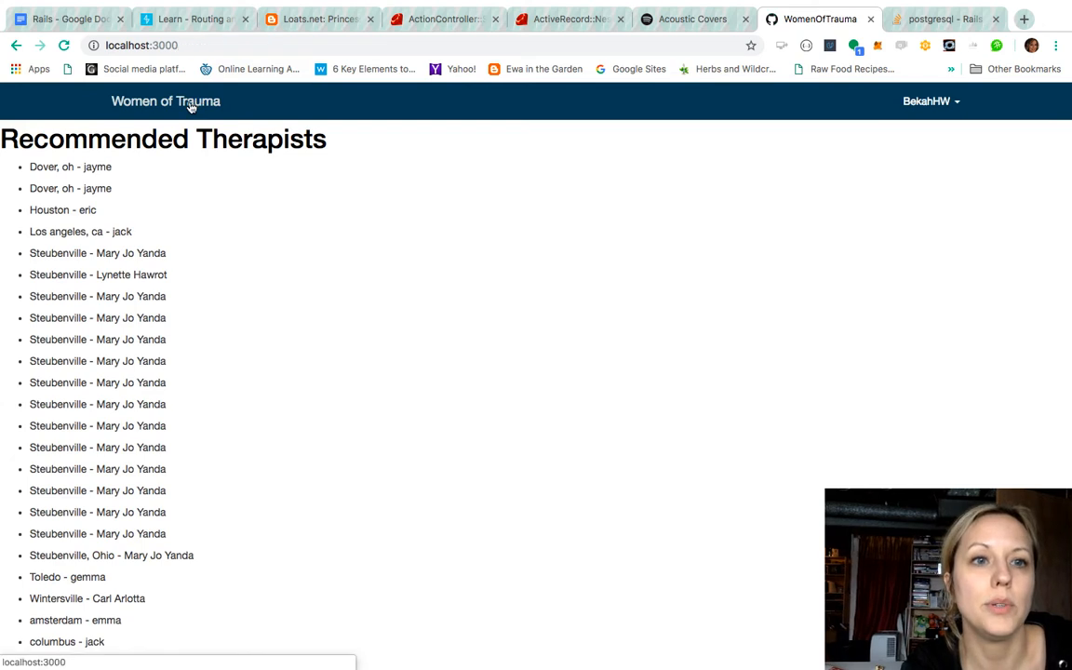
left_click(166, 100)
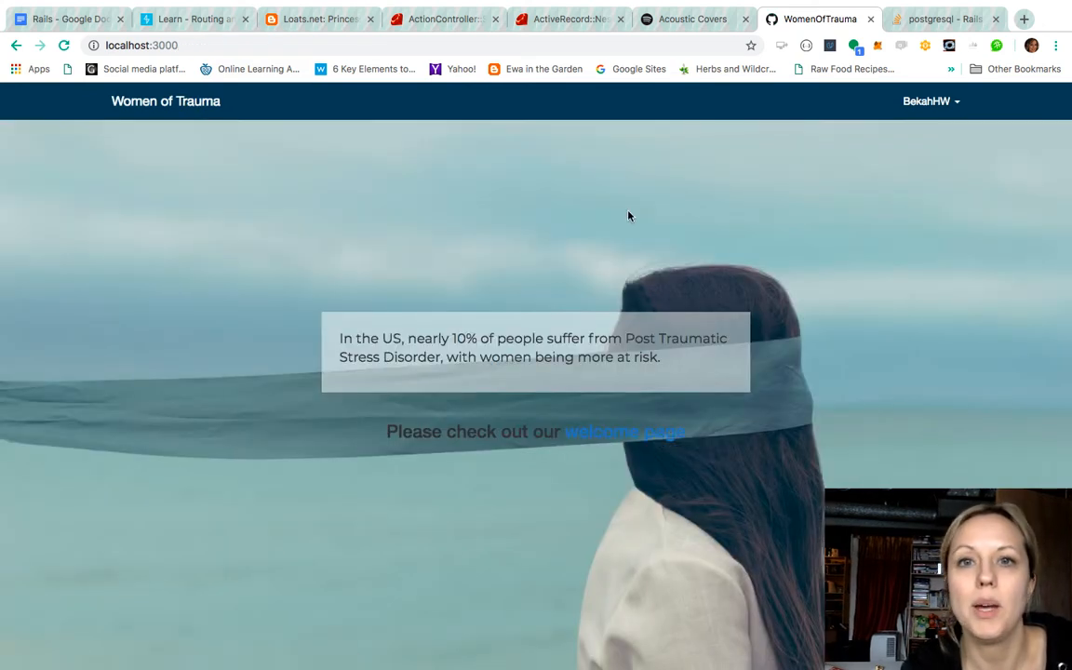
mouse_move(927, 115)
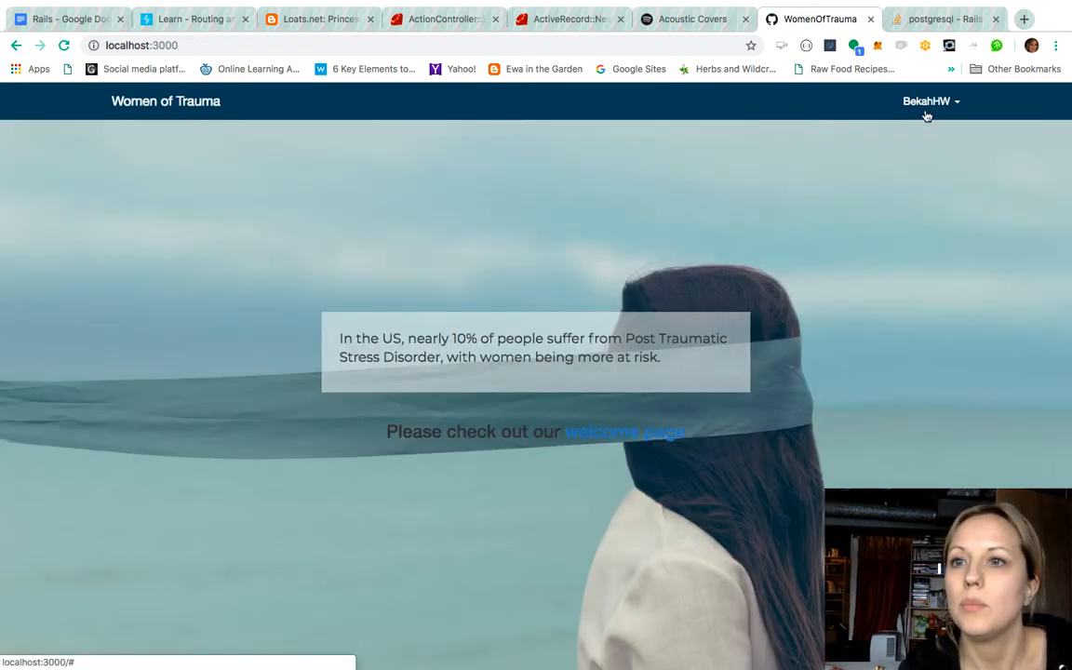
Log out of the BekahHW account from the navbar dropdown.
left_click(929, 101)
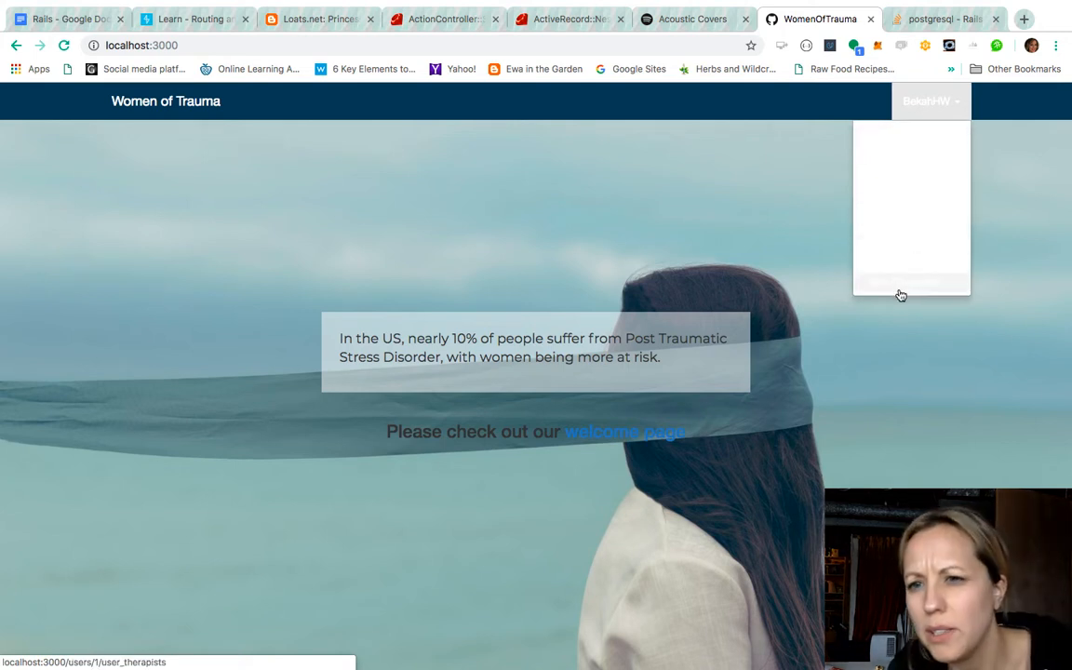
mouse_move(897, 149)
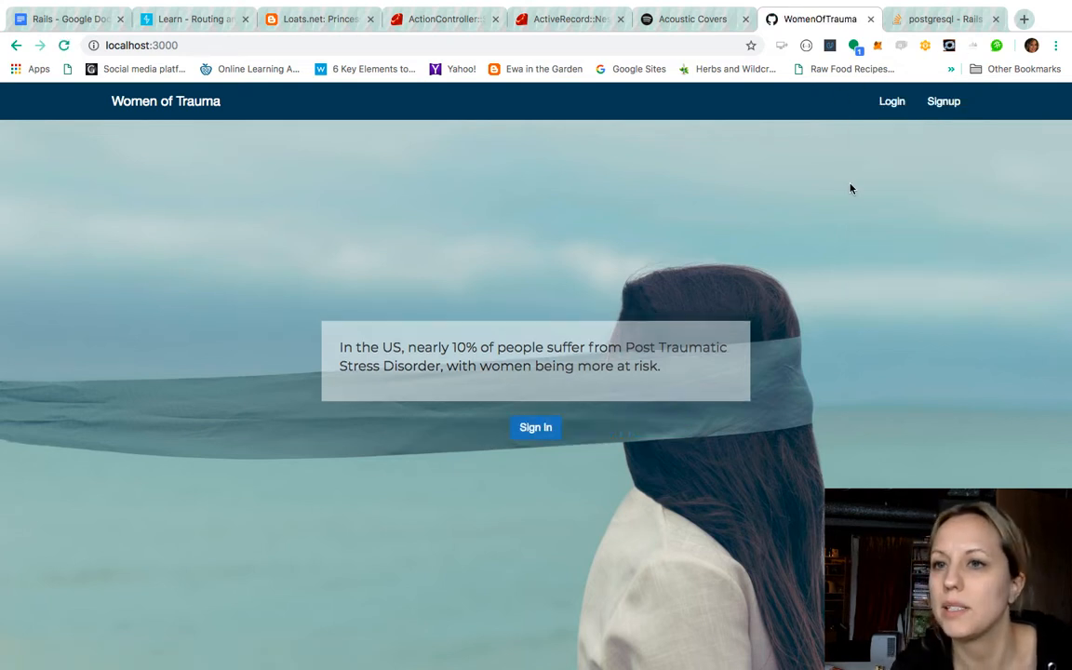
mouse_move(830, 186)
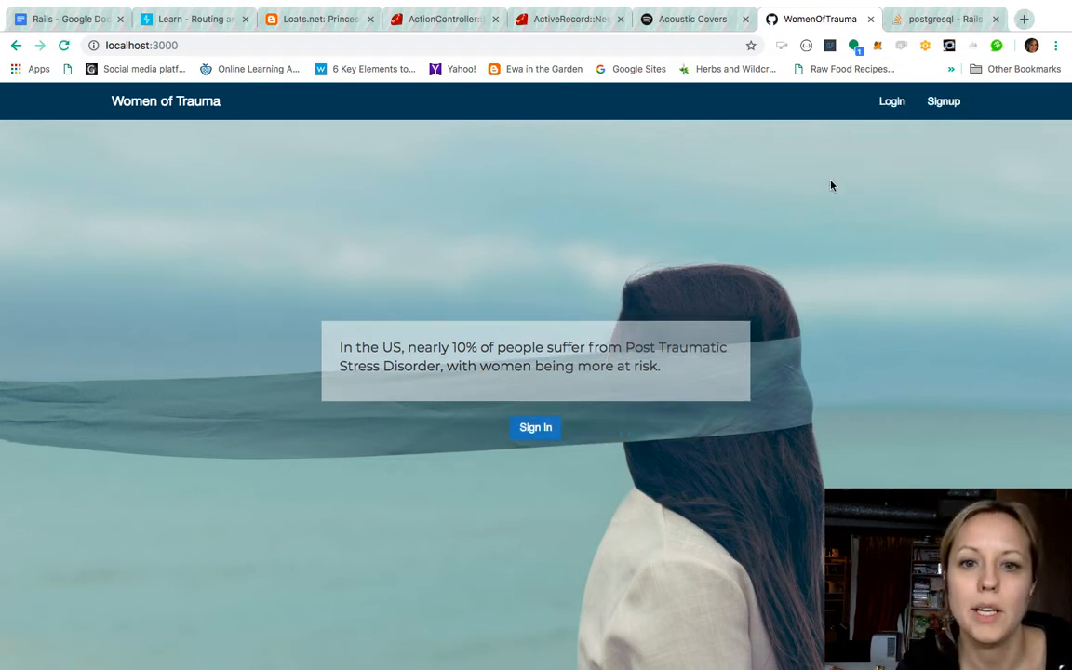
mouse_move(899, 384)
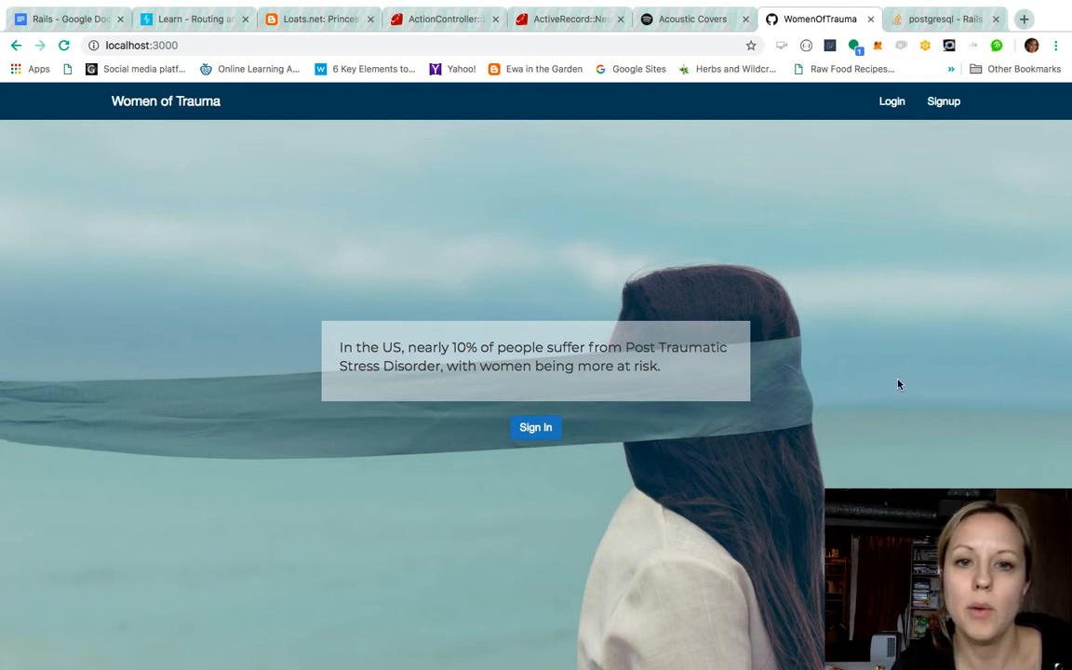
mouse_move(860, 342)
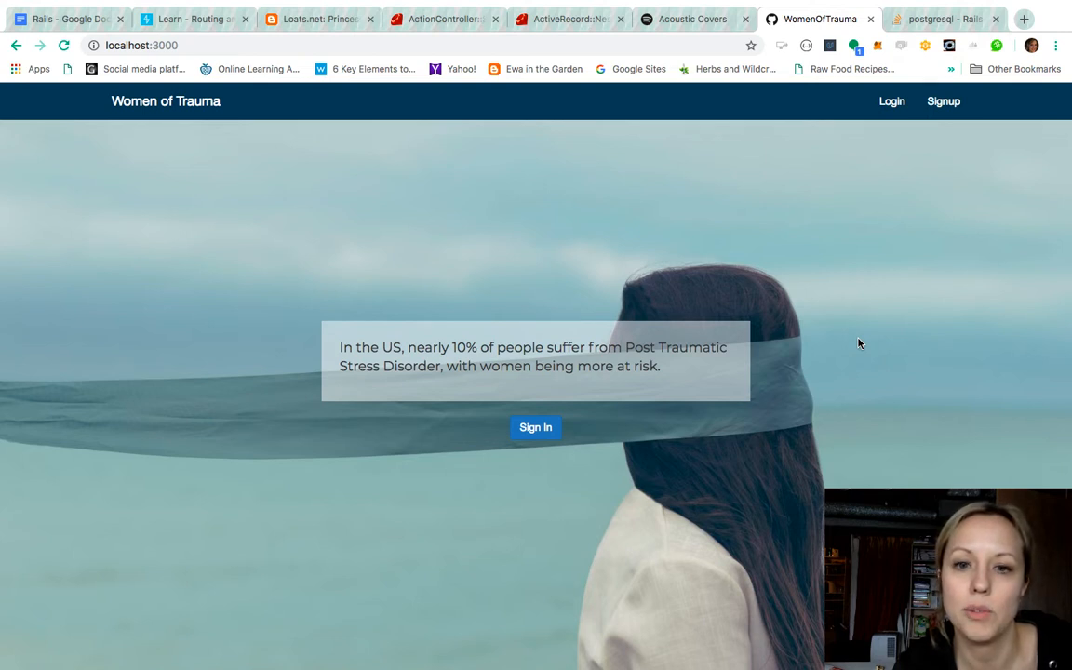
mouse_move(678, 257)
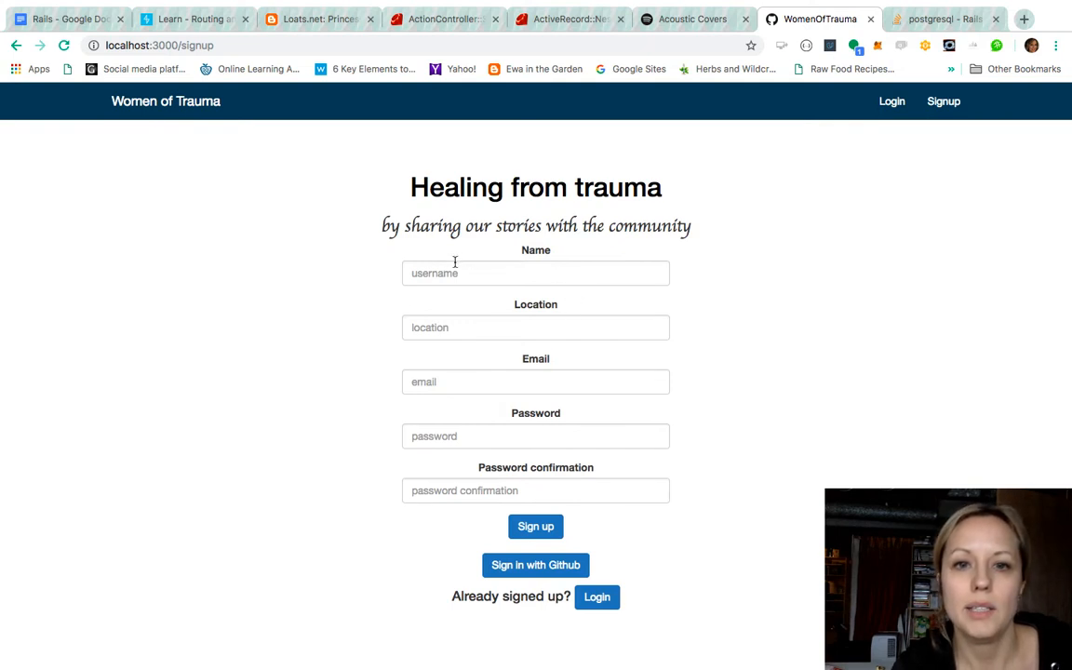
mouse_move(492, 491)
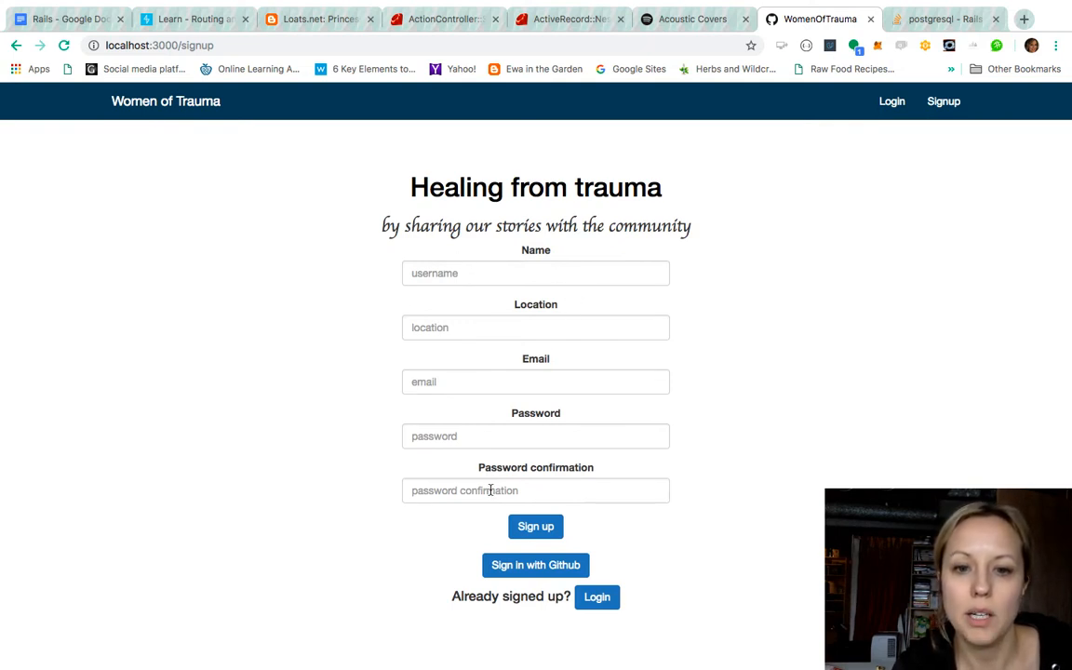
mouse_move(536, 566)
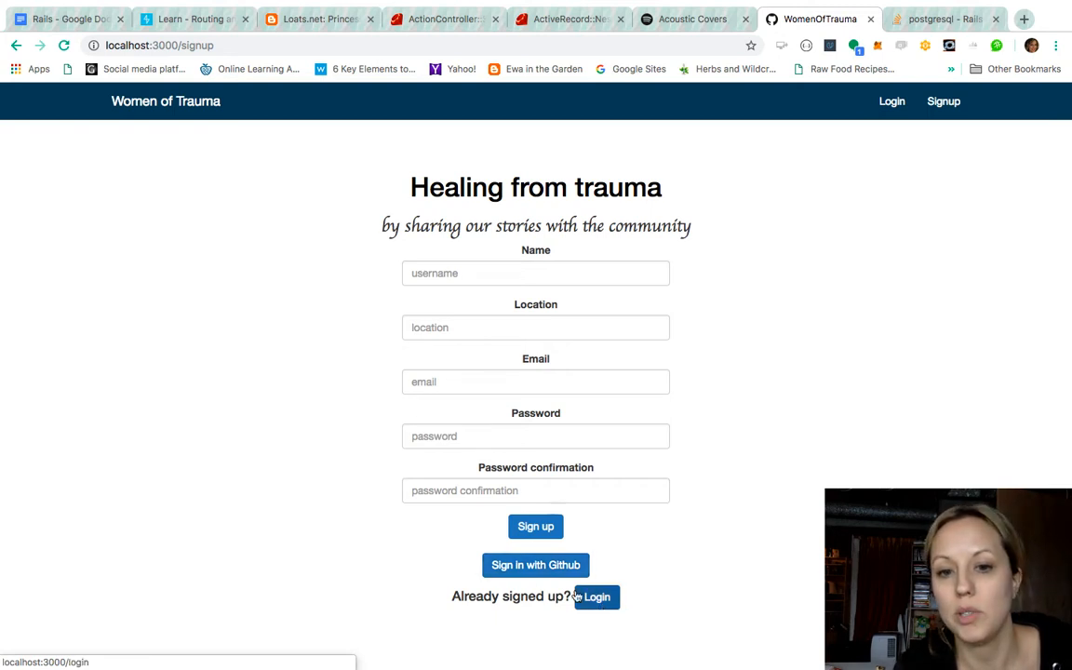
mouse_move(536, 566)
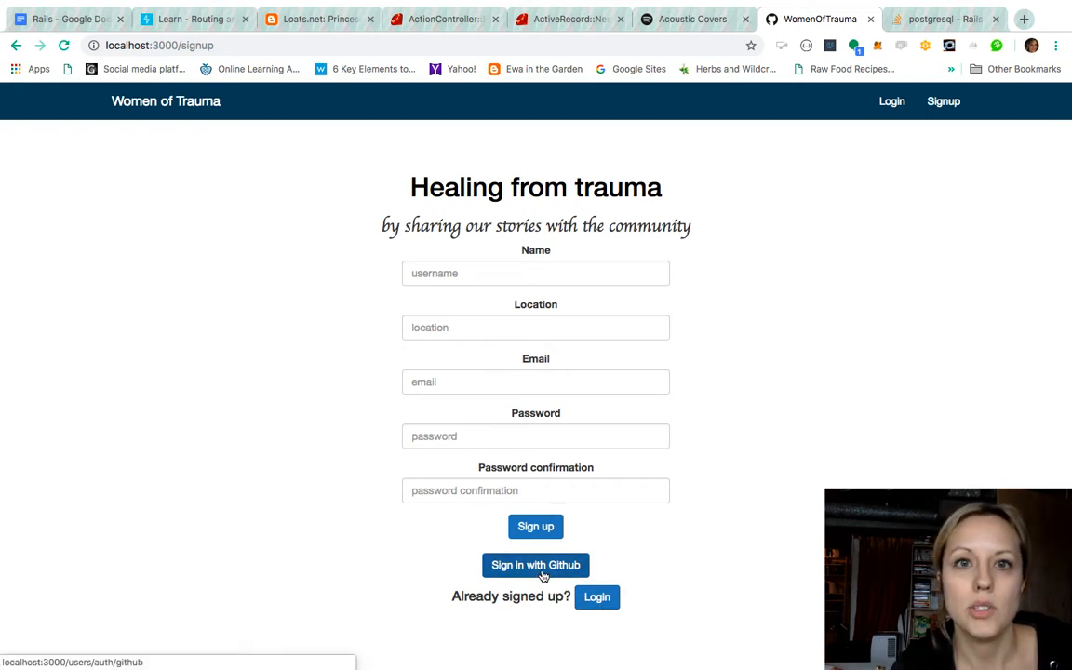
Start signing in with a GitHub account from the signup form.
left_click(536, 566)
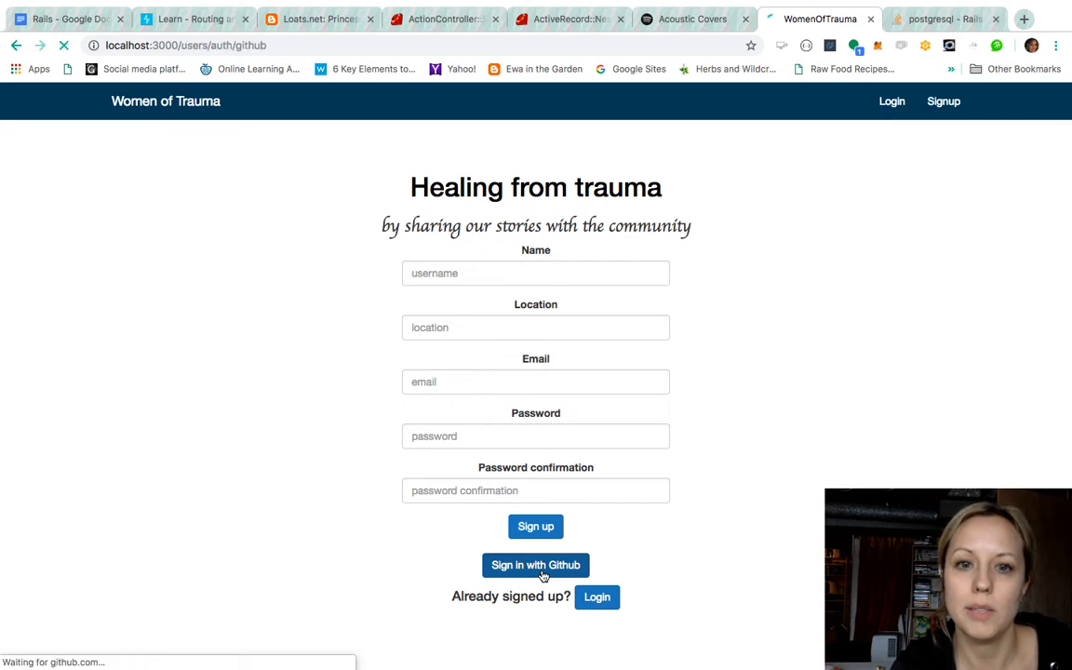
Complete GitHub sign-in and reach the personalized welcome page with Submit Therapist.
left_click(536, 566)
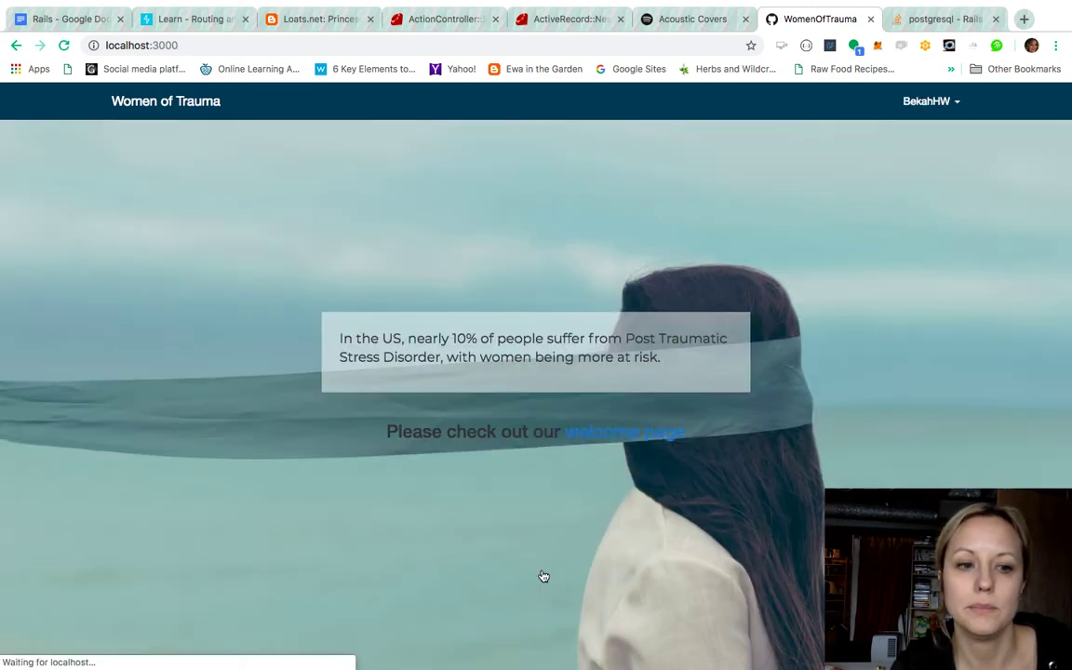
mouse_move(503, 469)
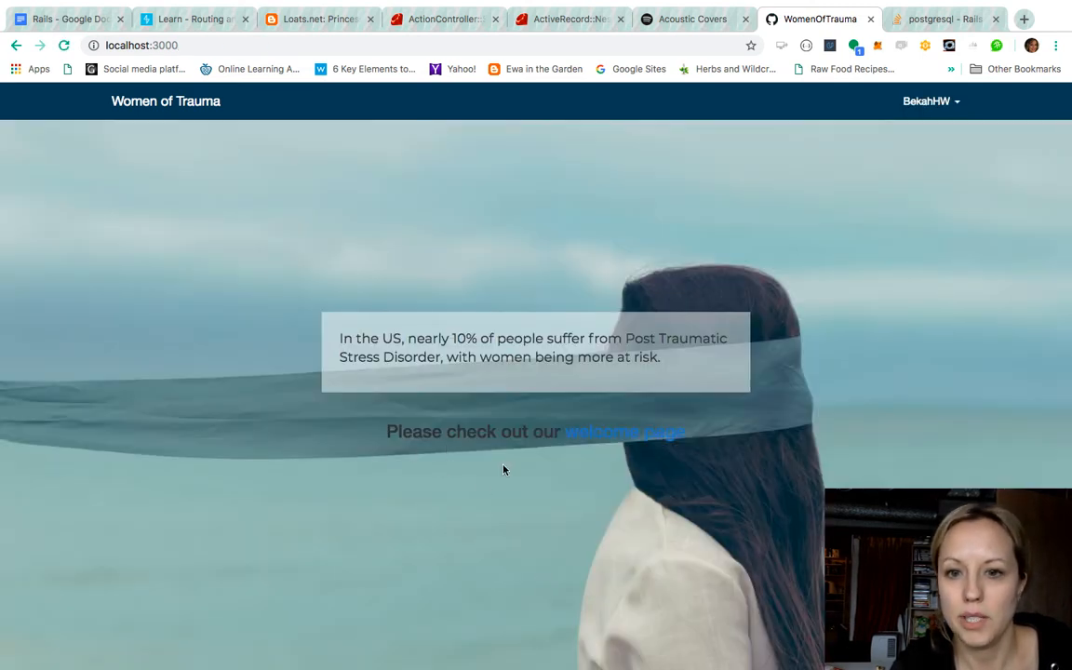
mouse_move(603, 437)
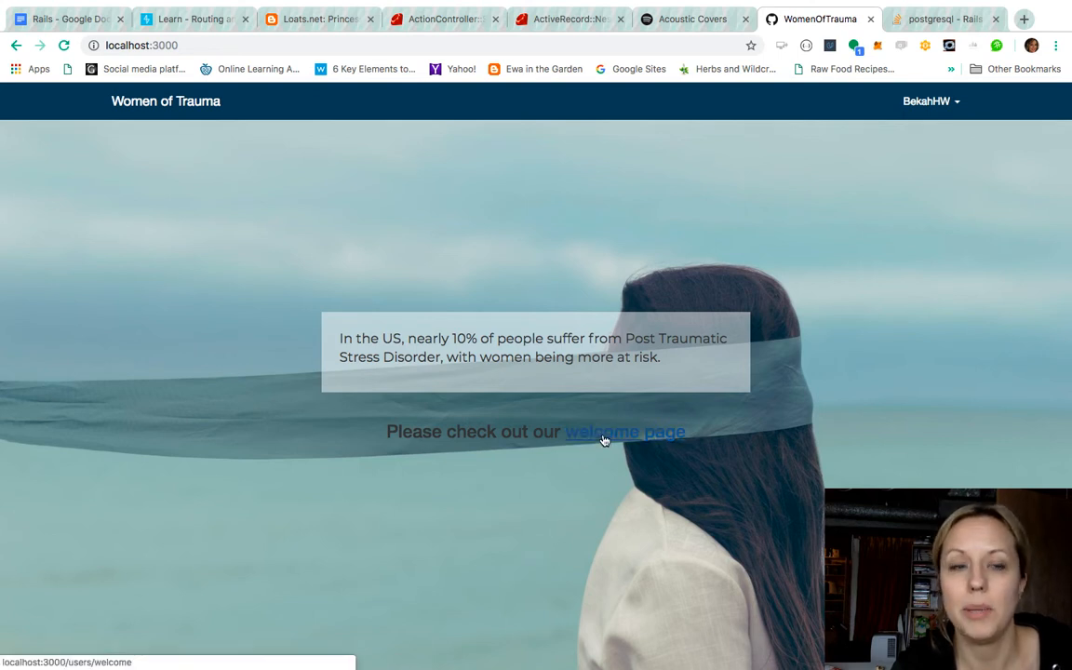
left_click(625, 432)
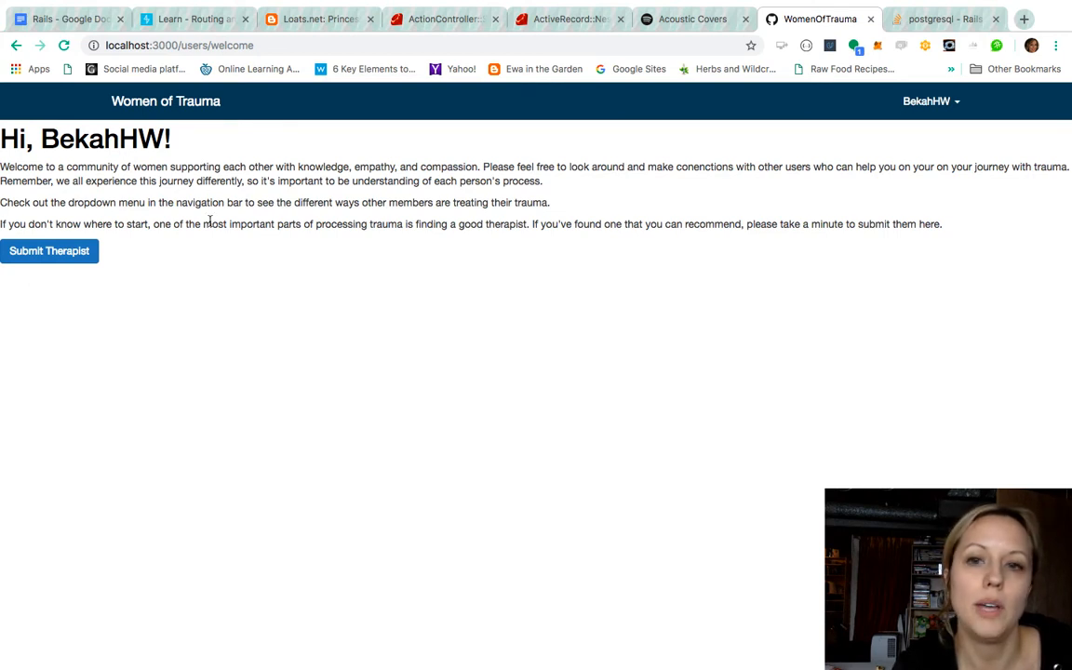
mouse_move(49, 249)
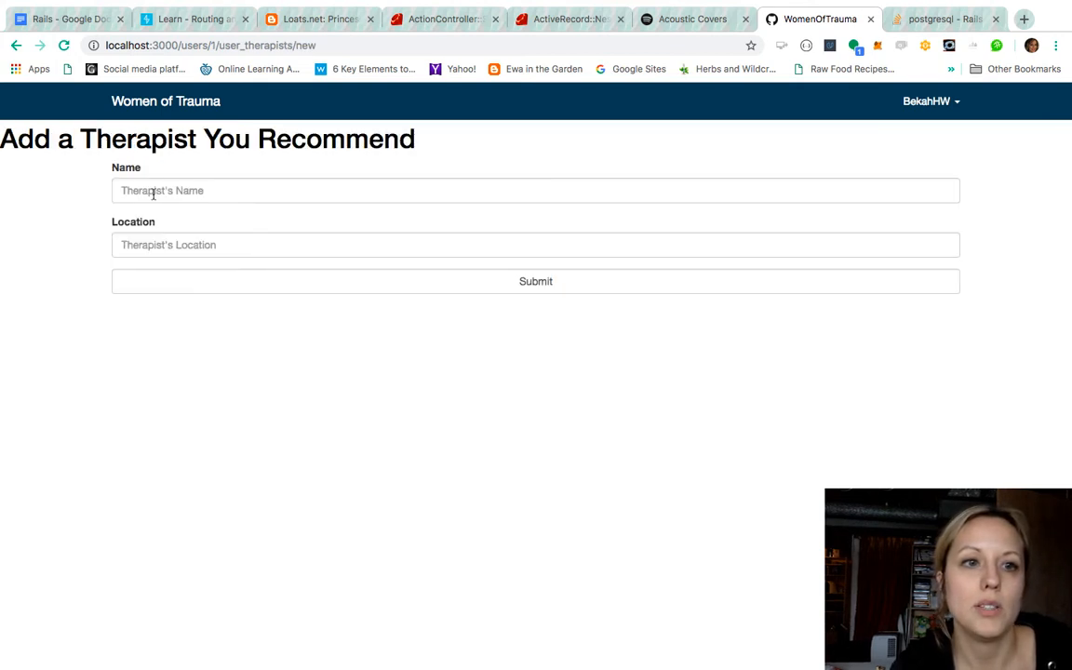
type("Mary Jo Yanda")
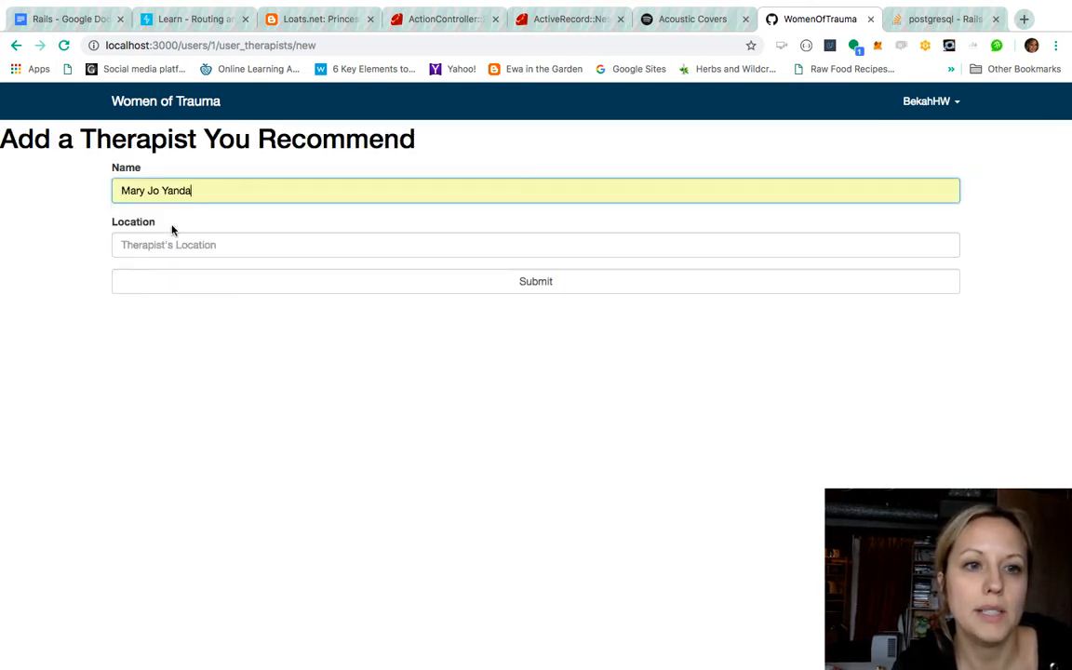
type("Steubenville")
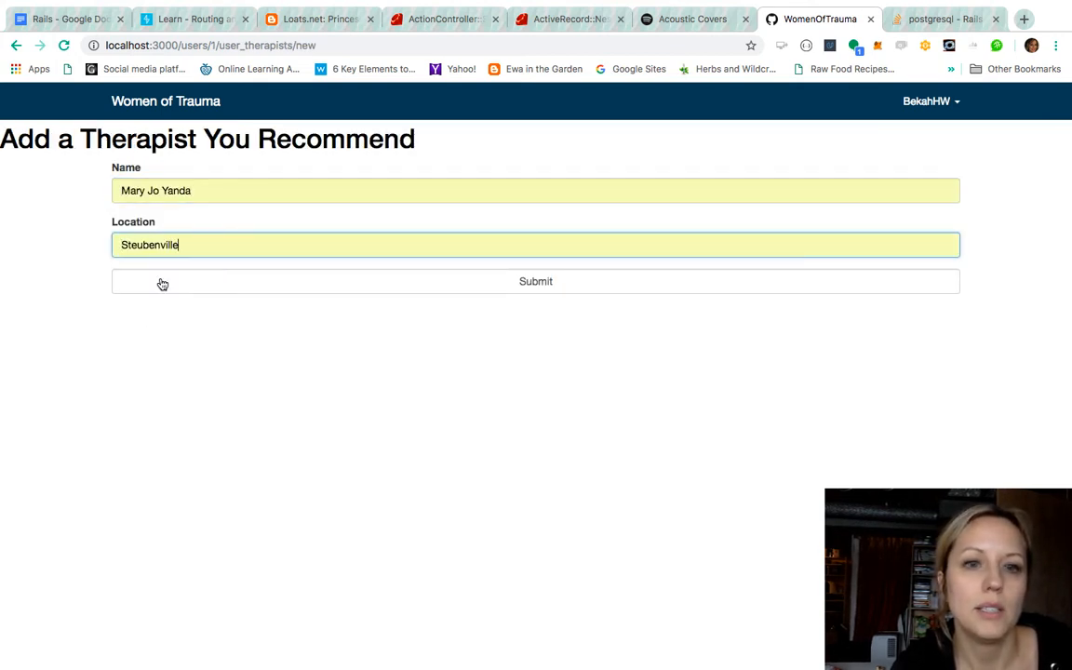
left_click(536, 281)
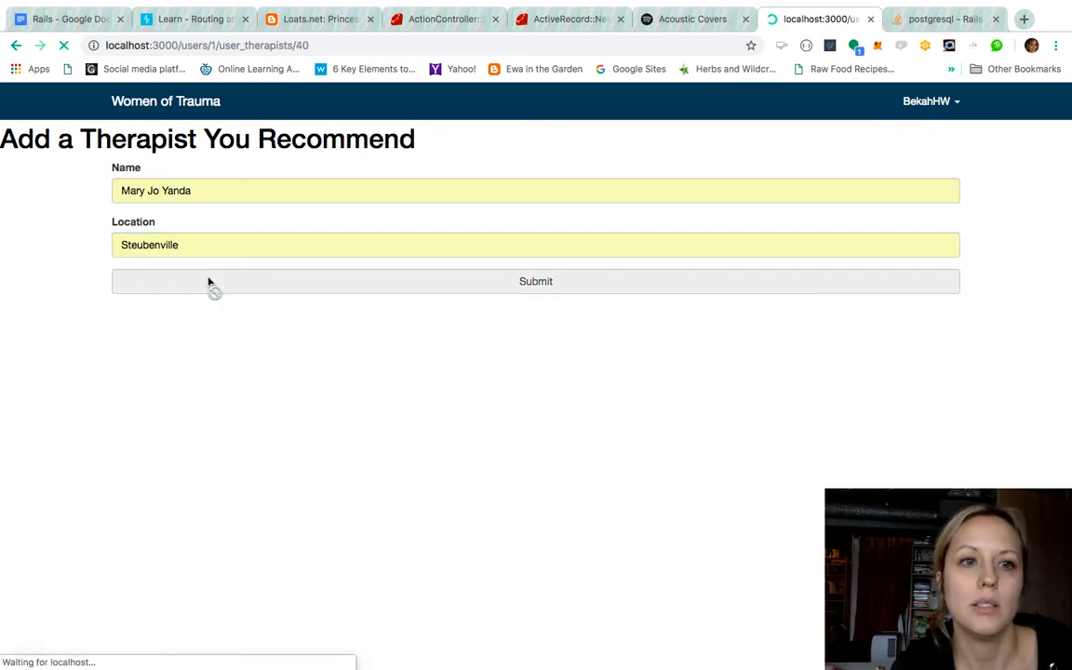
left_click(536, 281)
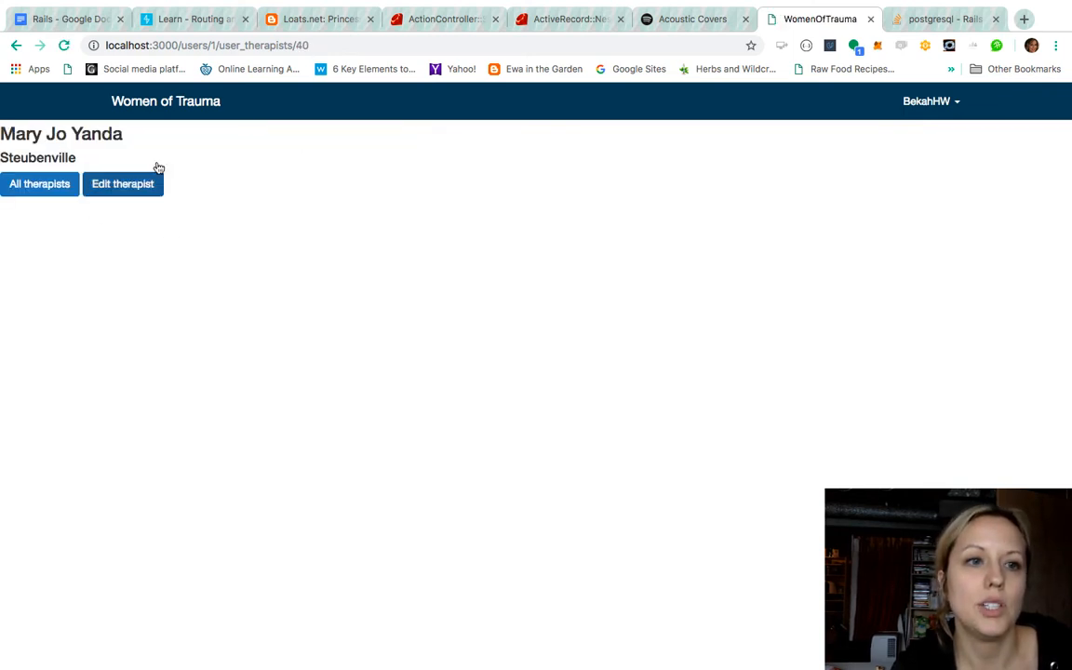
mouse_move(123, 184)
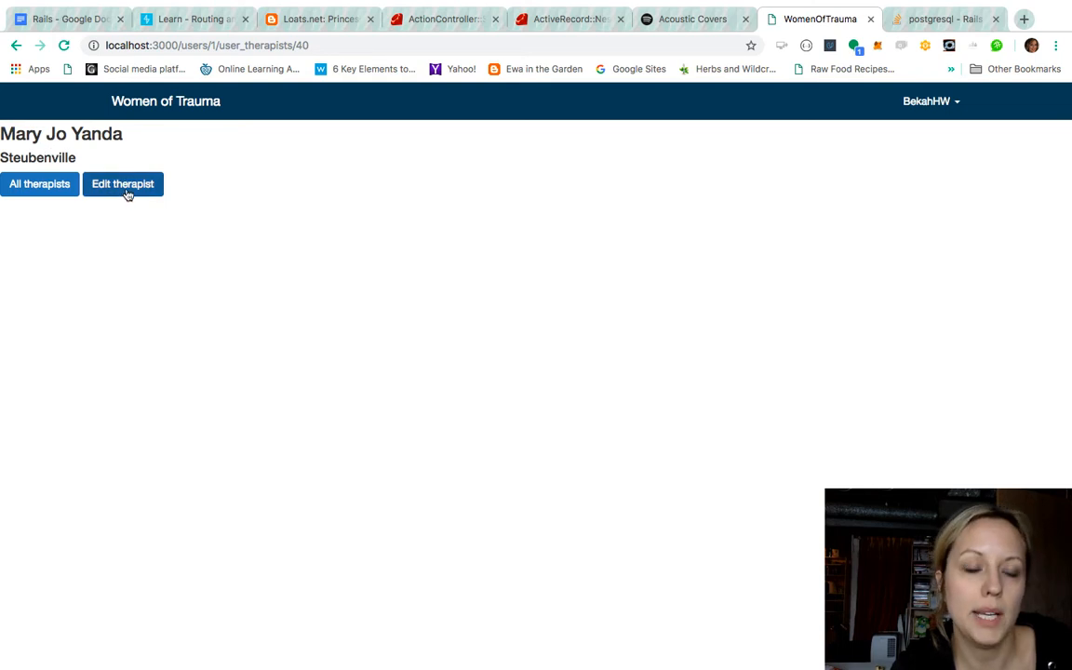
View all recommended therapists, then reach the Edit User page via the BekahHW dropdown.
left_click(123, 184)
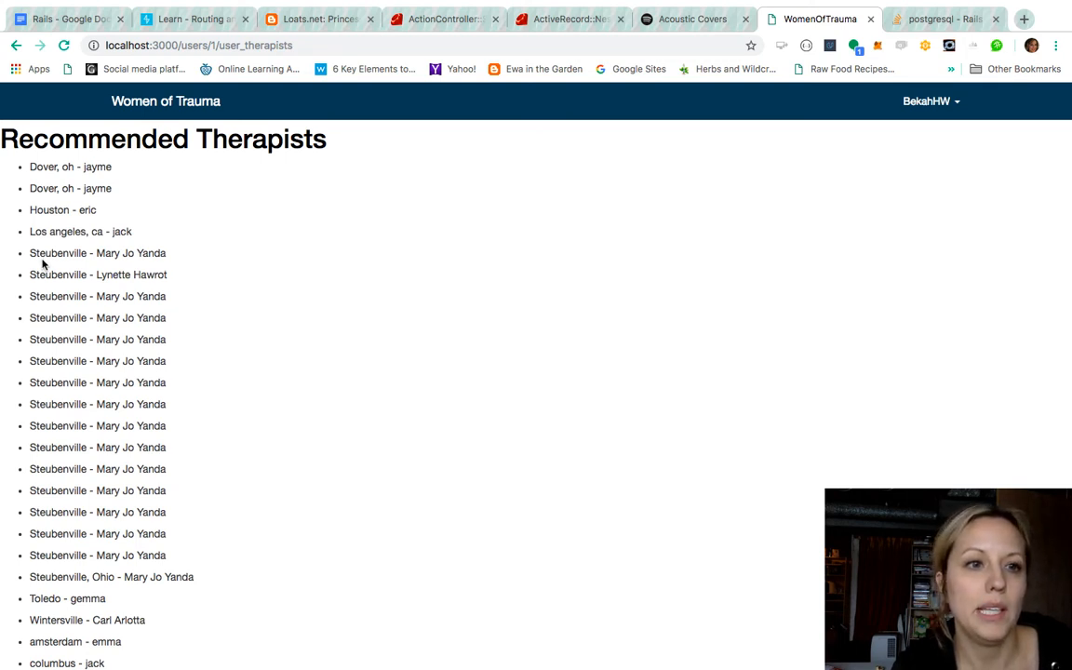
mouse_move(22, 438)
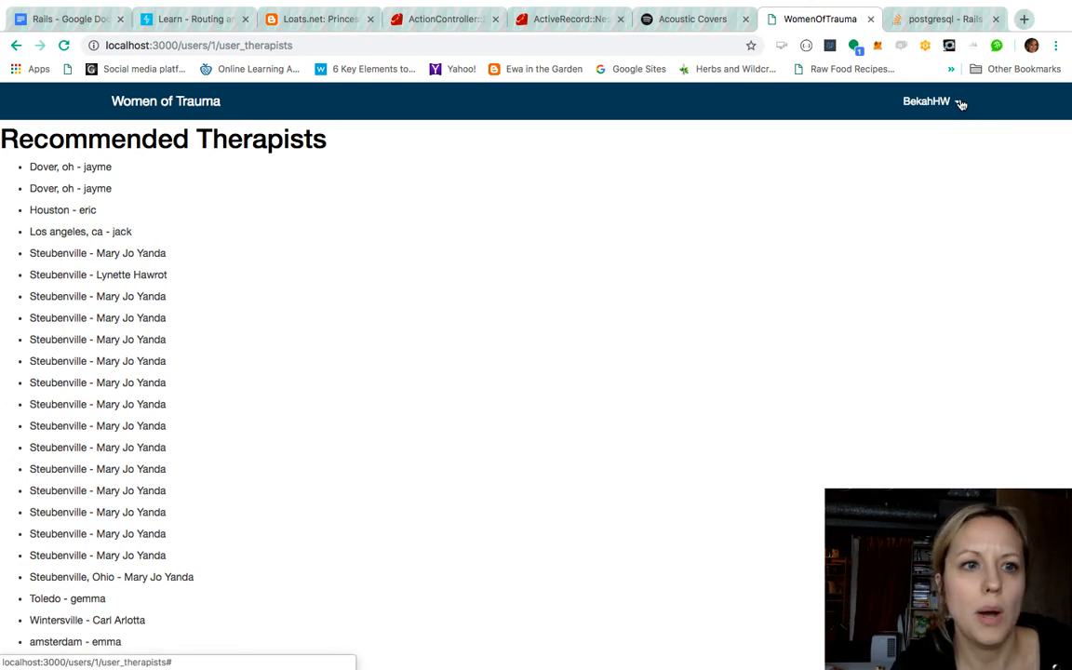
left_click(931, 100)
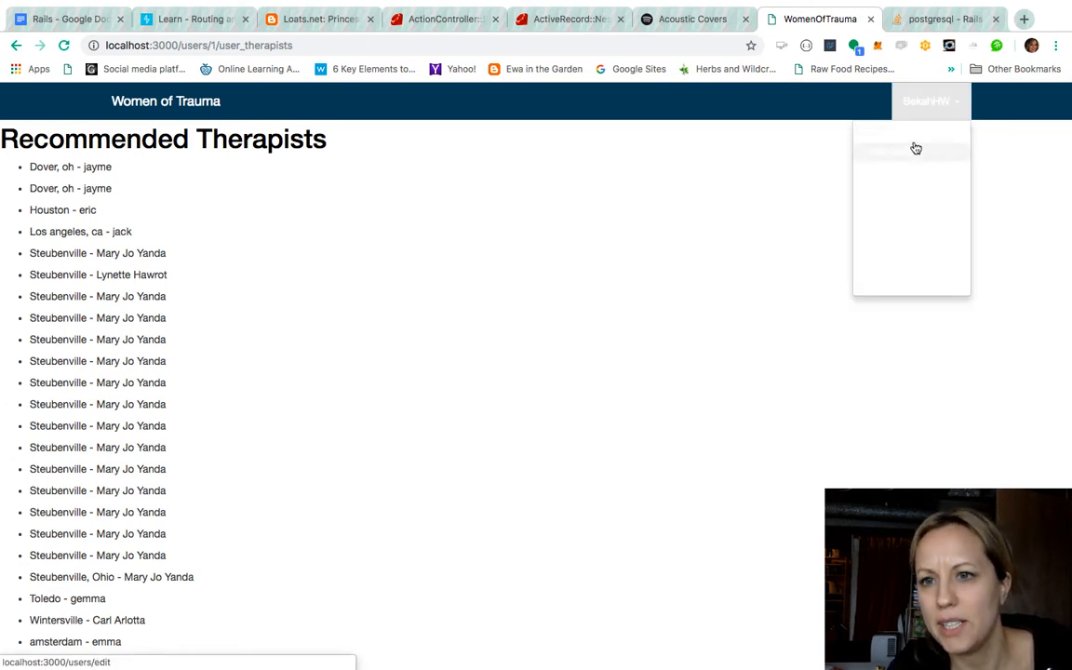
mouse_move(909, 157)
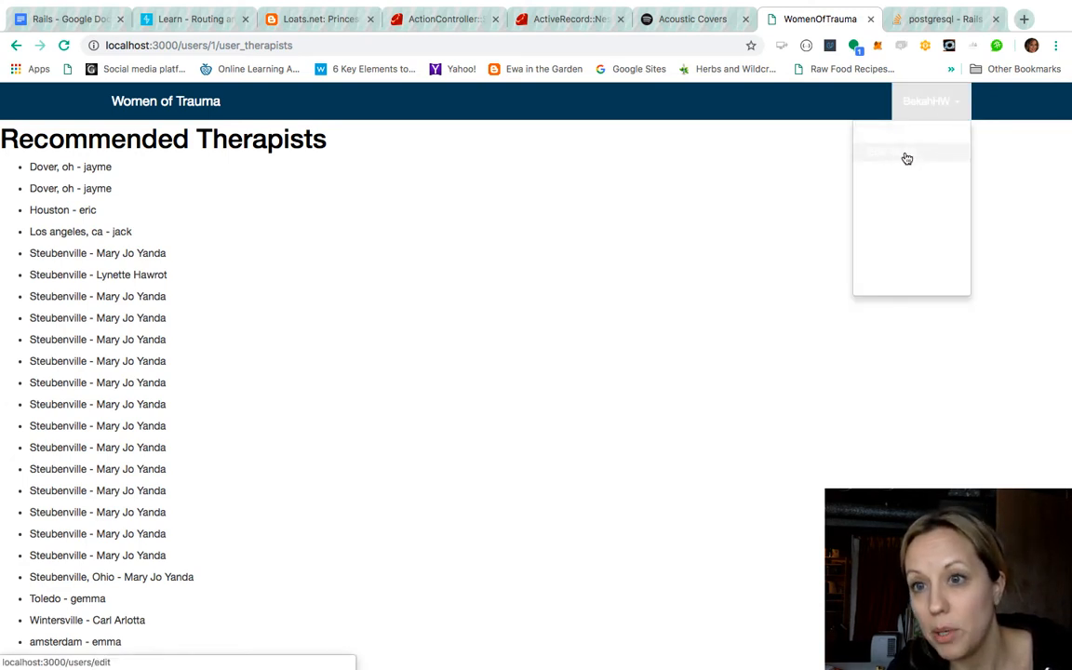
left_click(908, 152)
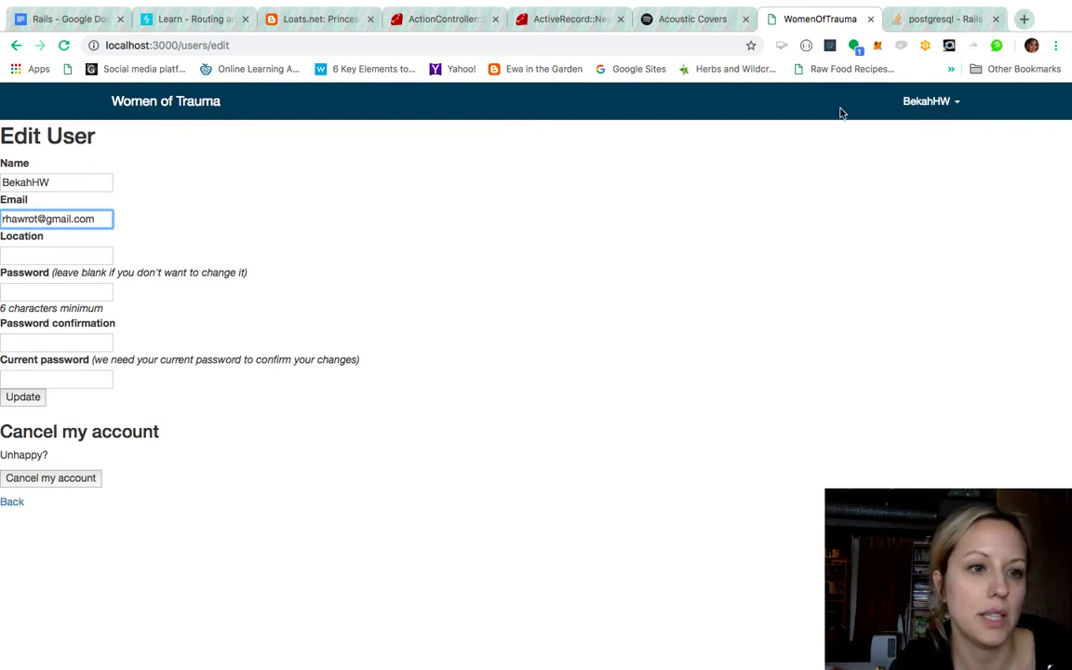
Fill a new disorder with name PTSD and description 'description'.
left_click(929, 101)
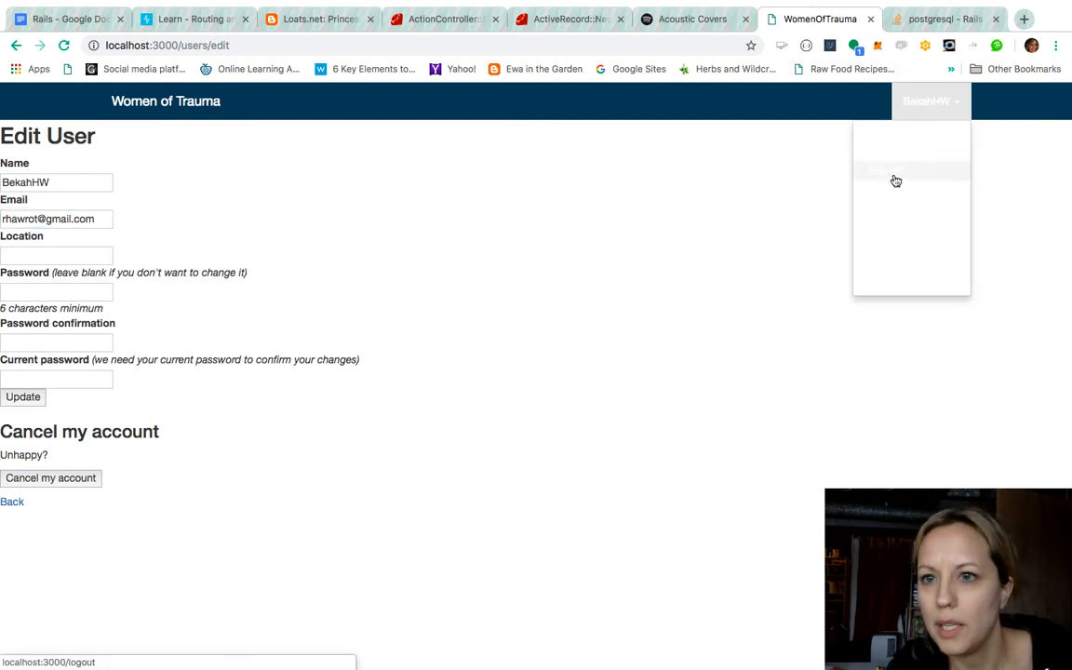
left_click(897, 171)
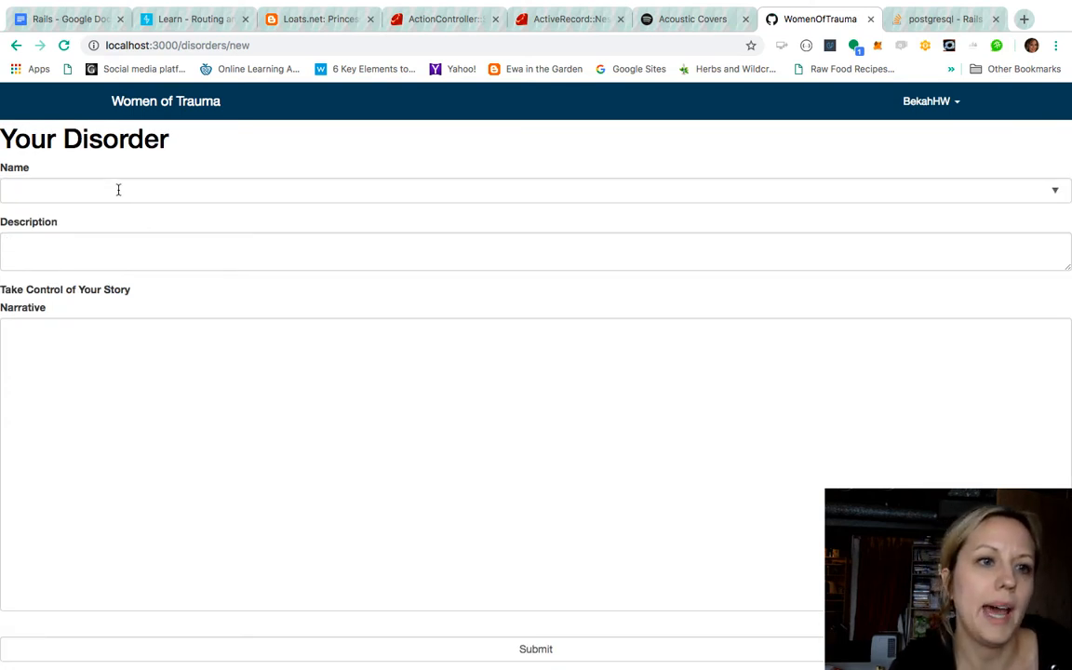
type("PTSD")
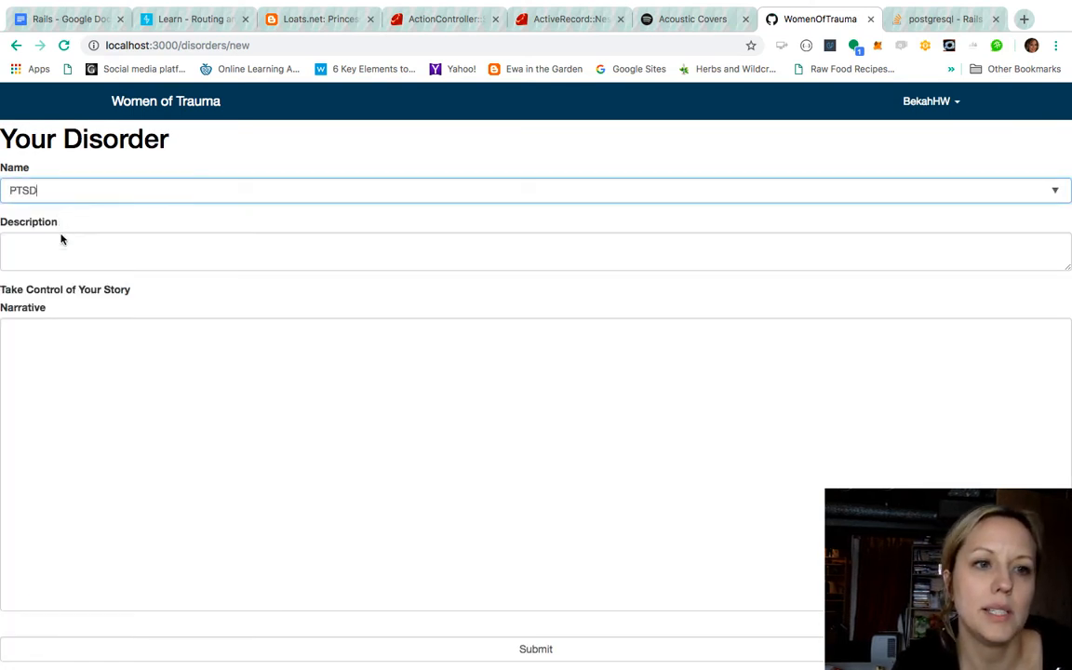
left_click(536, 252)
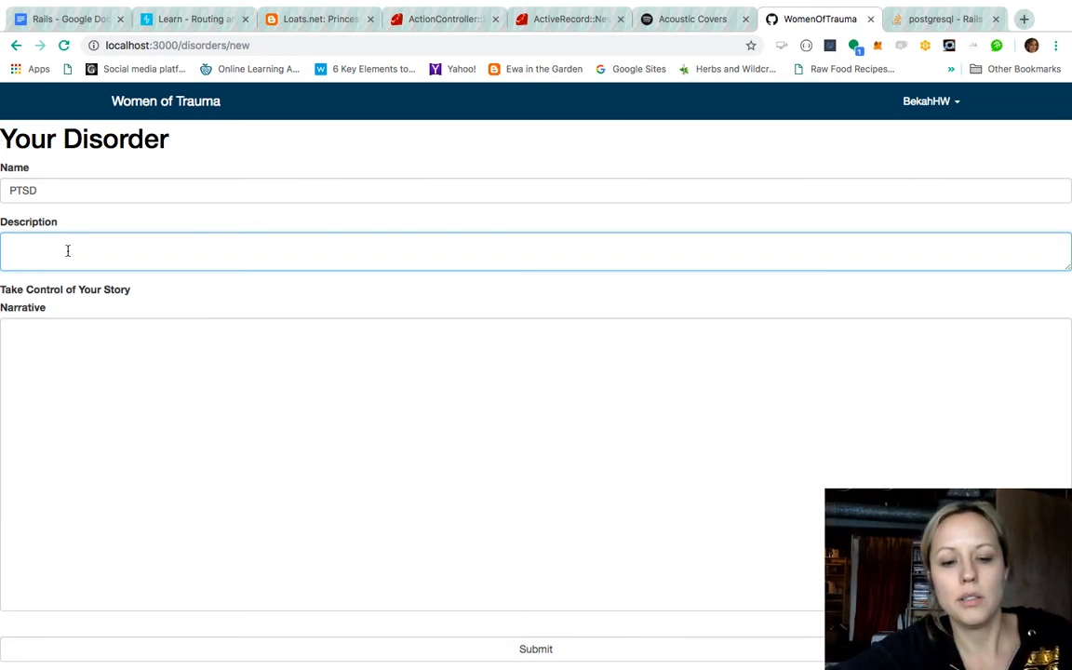
type("description")
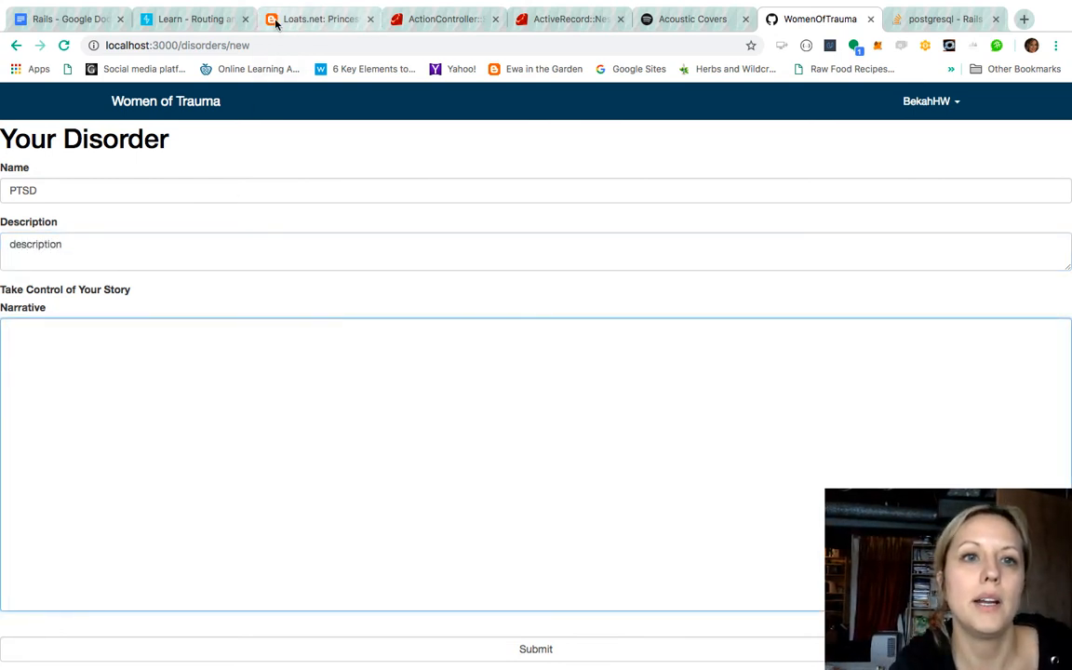
Copy a Princess Bride ipsum paragraph as the PTSD narrative and save the disorder.
left_click(317, 18)
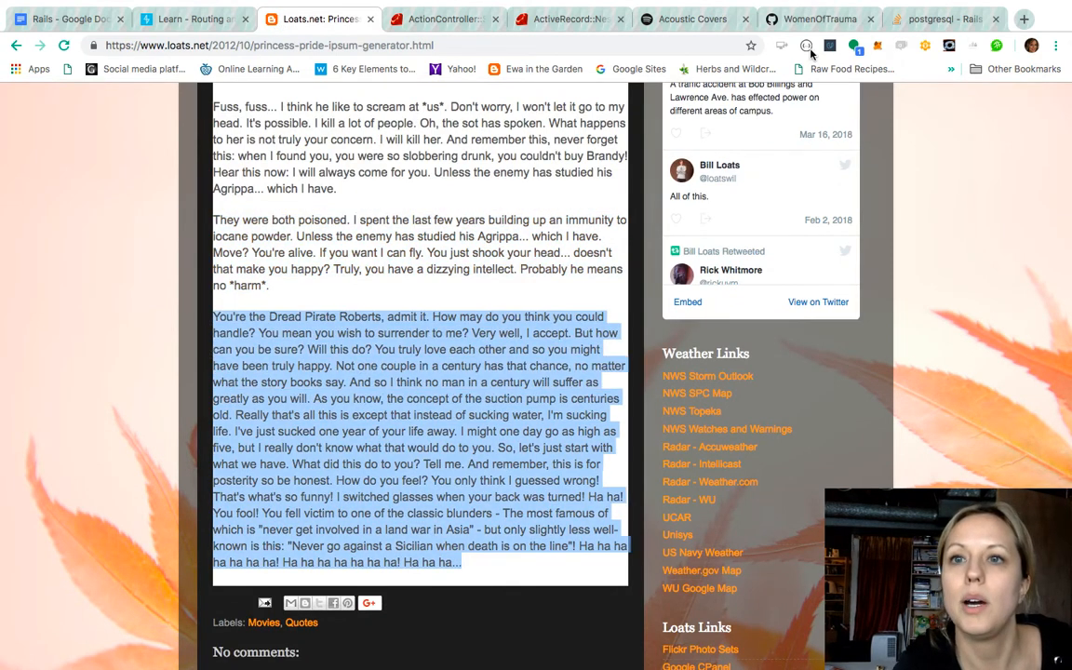
left_click(819, 19)
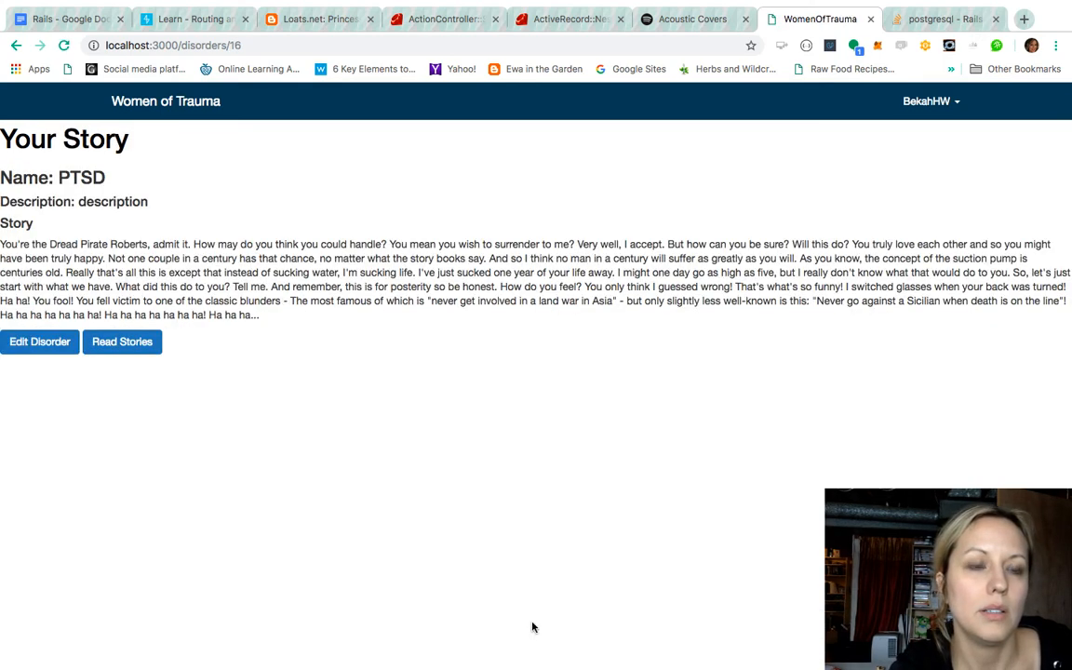
mouse_move(39, 343)
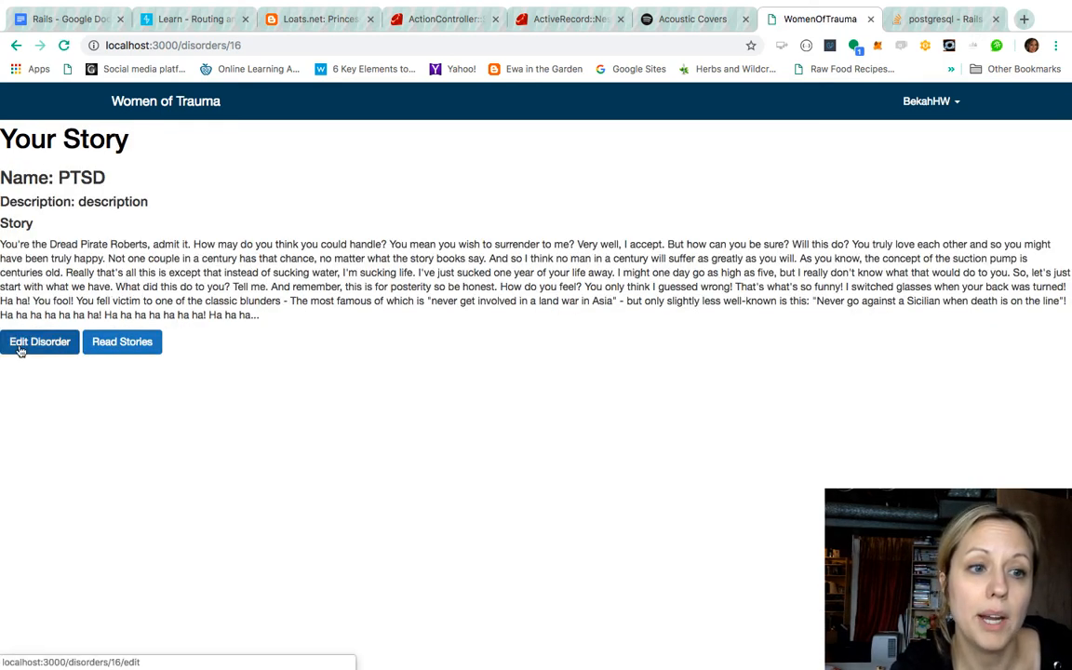
Visit Edit Disorder, return to the PTSD story, then list everyone's disorder stories.
left_click(39, 342)
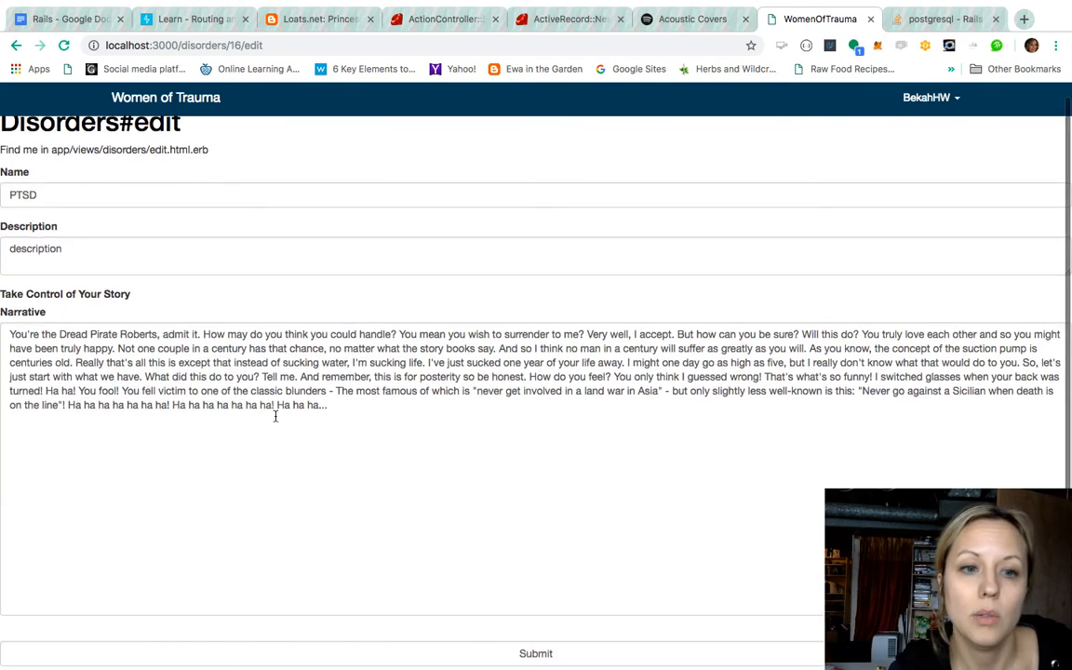
left_click(536, 653)
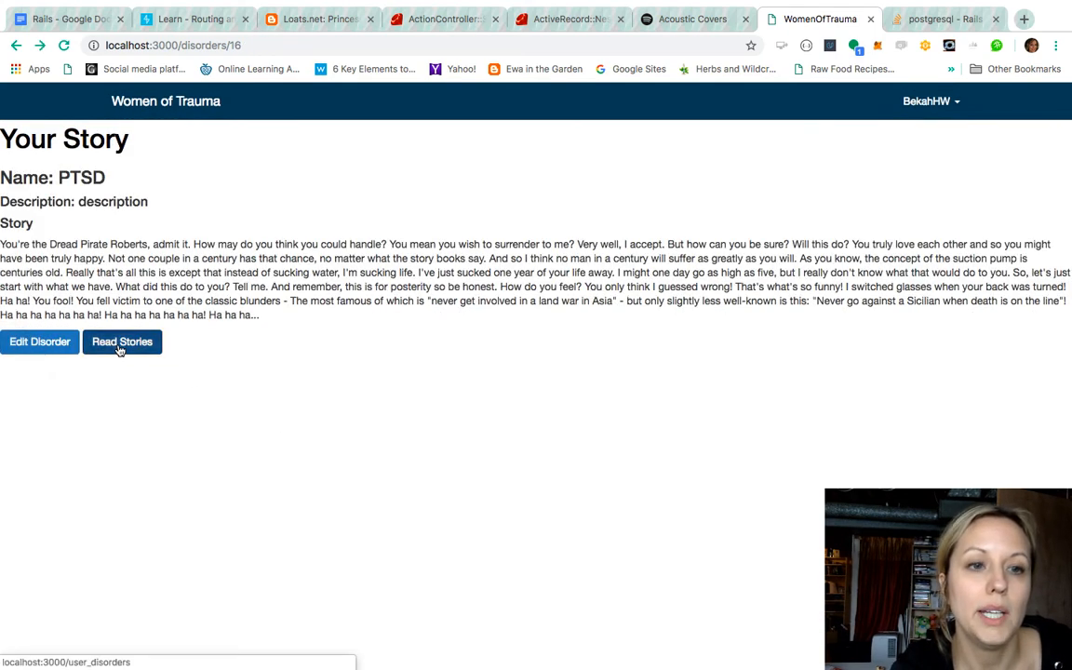
left_click(122, 342)
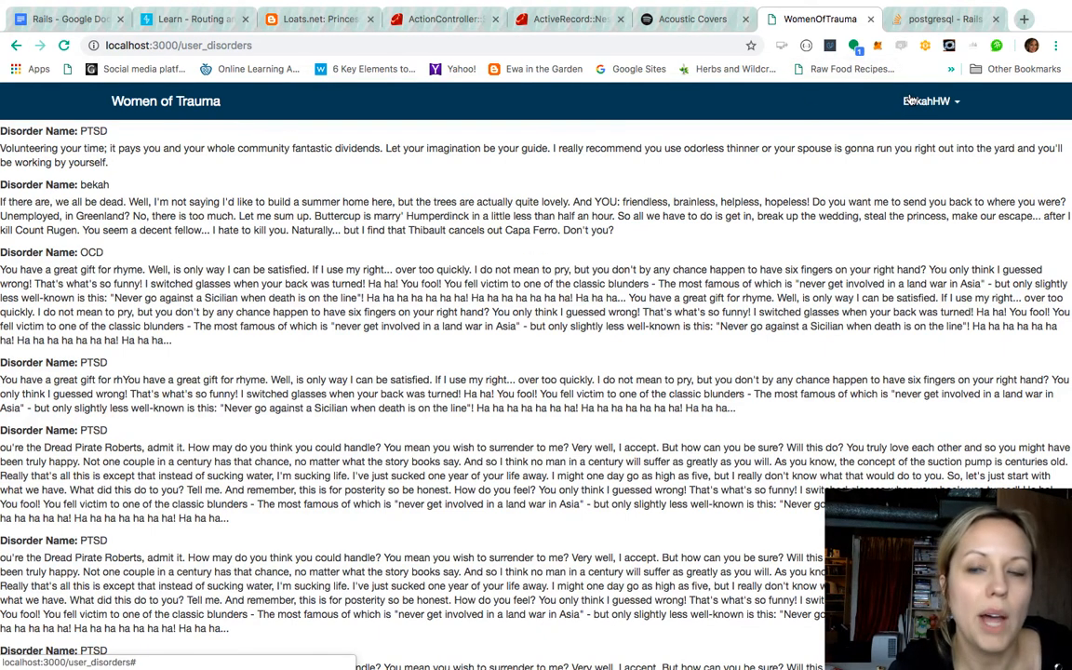
Save a treatment of Paxil 20mg with biofeedback therapy and comments 'na'.
left_click(931, 100)
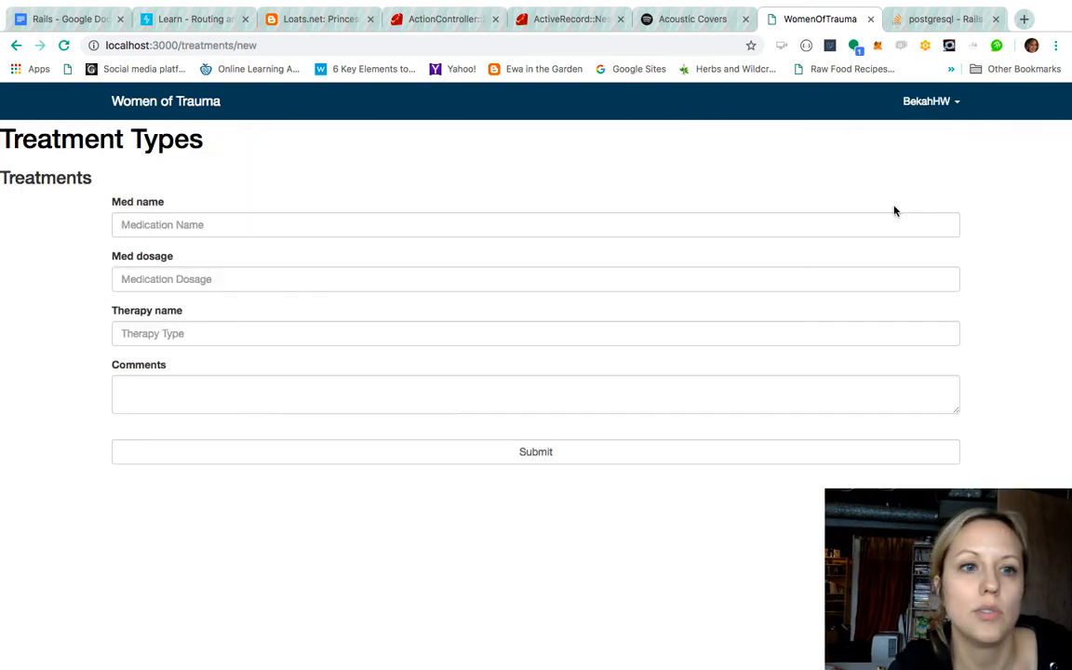
left_click(536, 223)
type("Paxil")
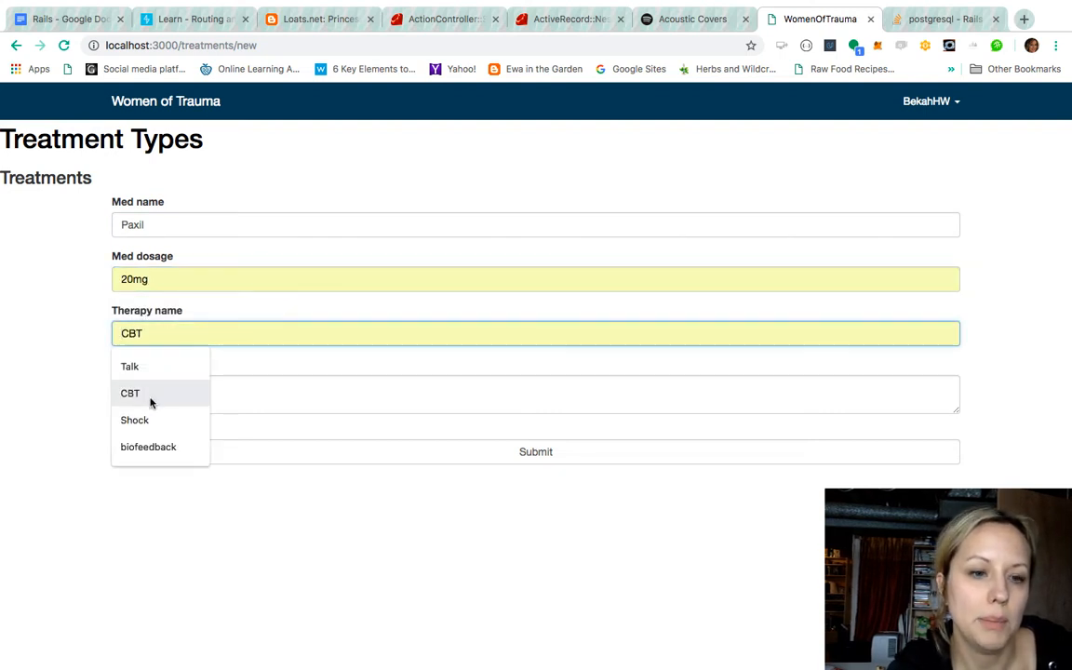
left_click(149, 446)
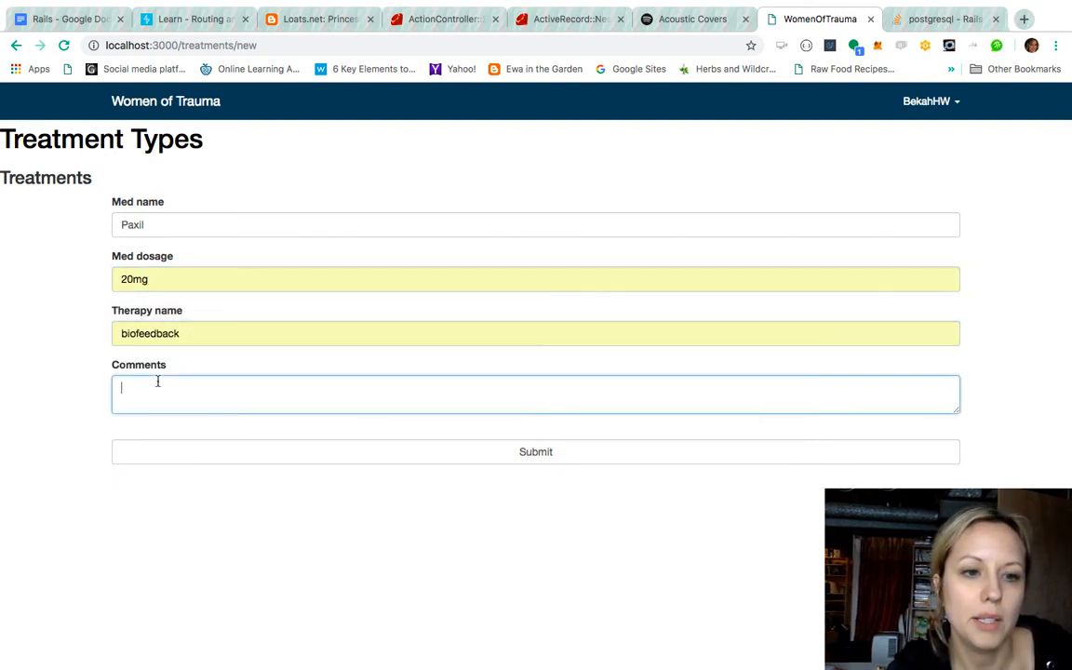
type("na")
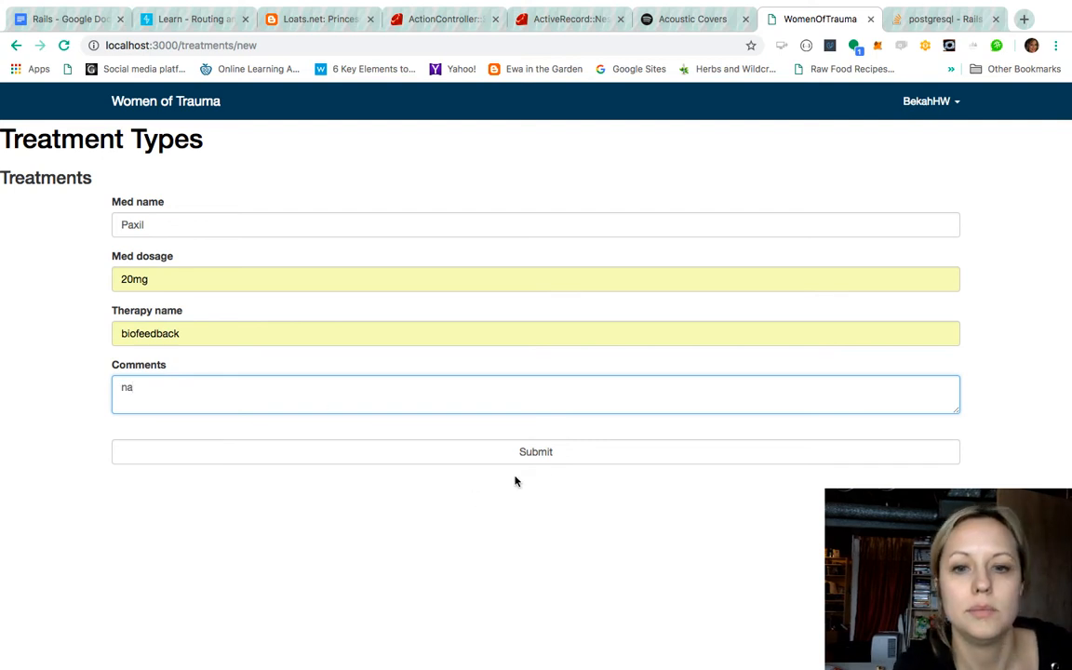
left_click(536, 452)
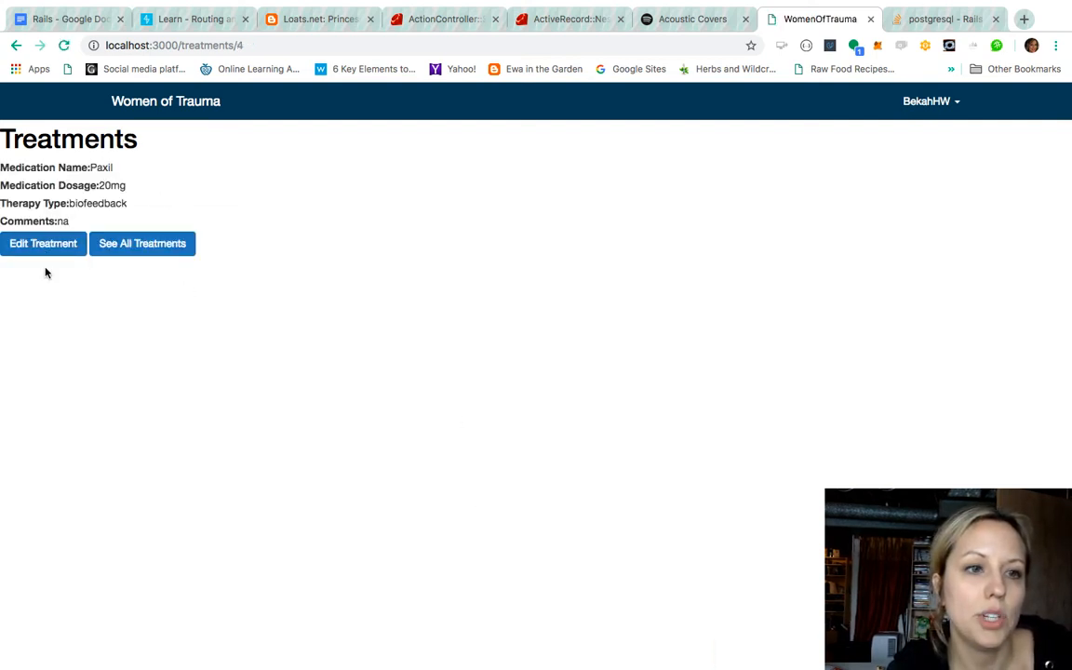
Submit the Paxil treatment's edit form without changes and list all saved treatments.
left_click(43, 242)
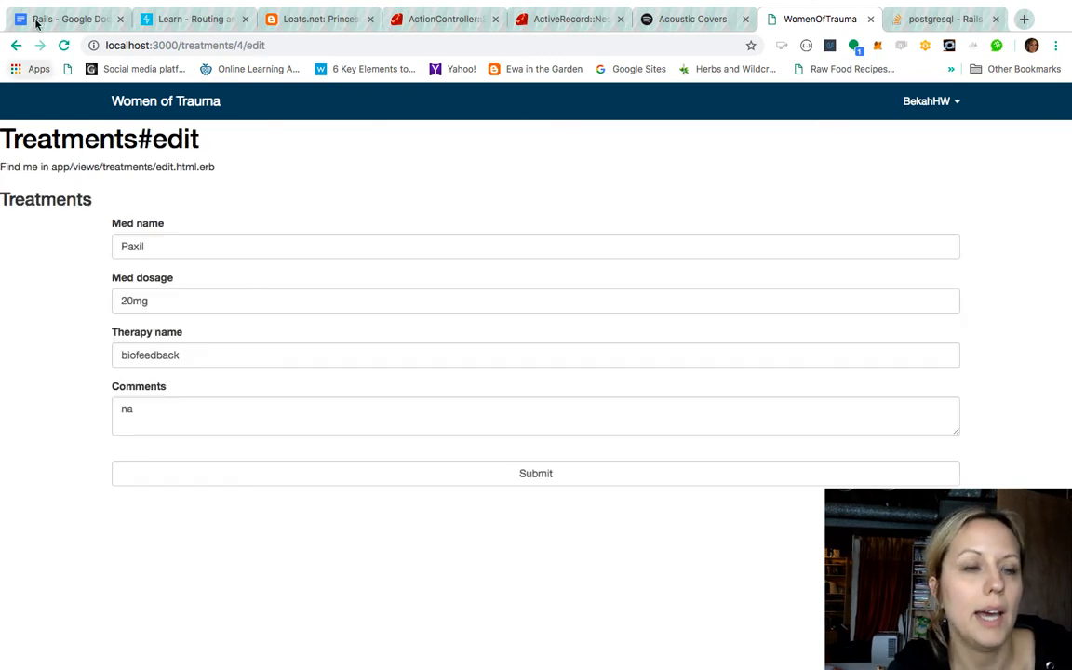
left_click(536, 472)
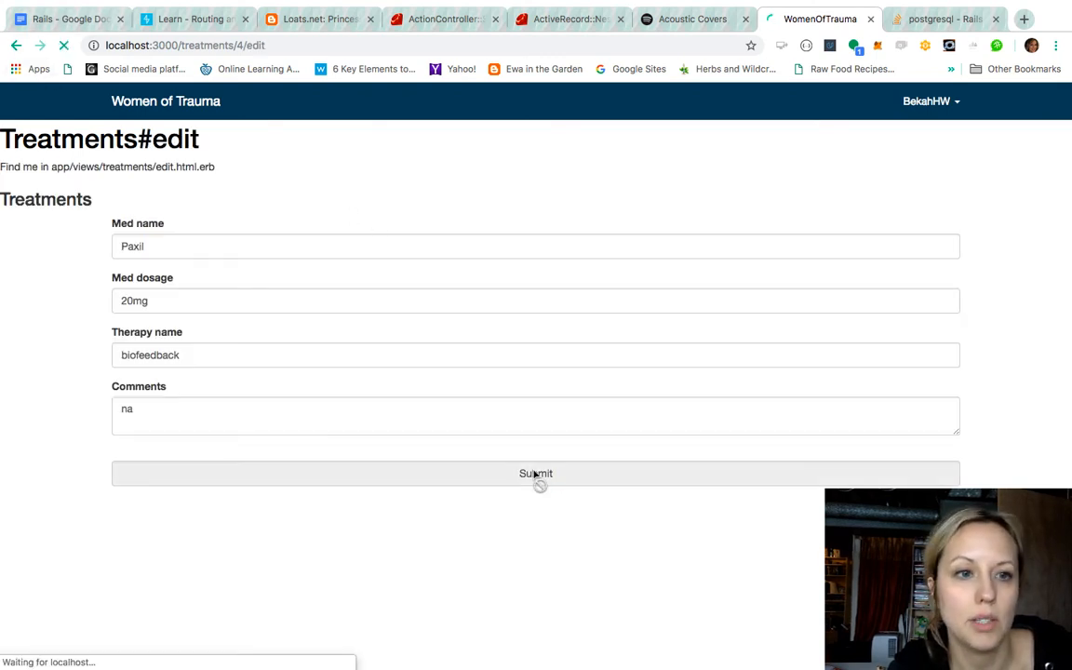
left_click(536, 473)
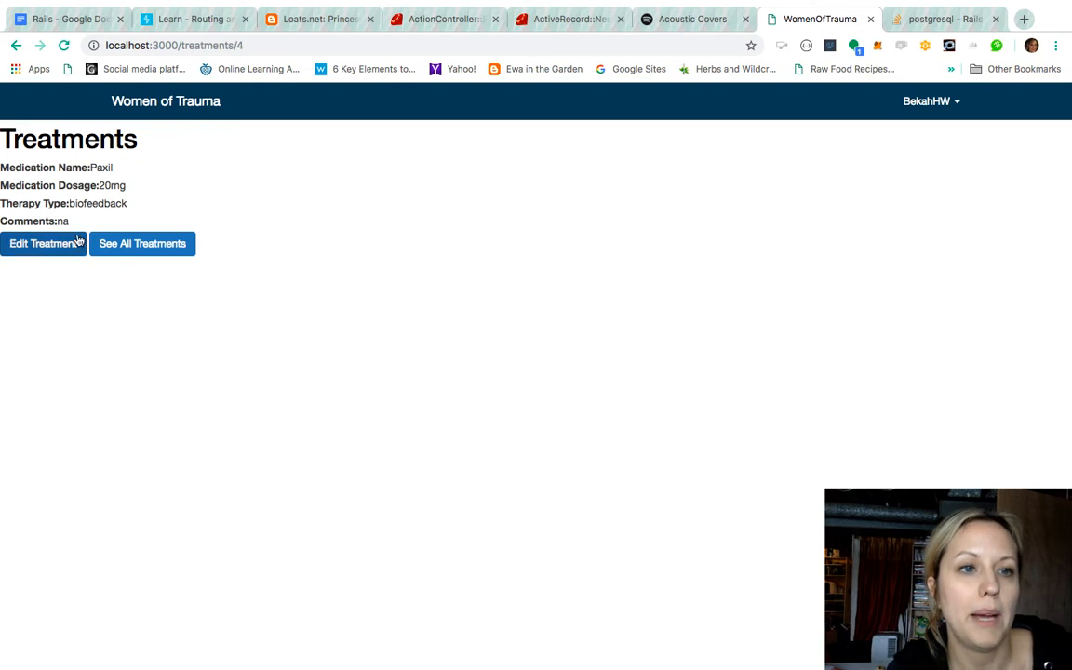
left_click(142, 242)
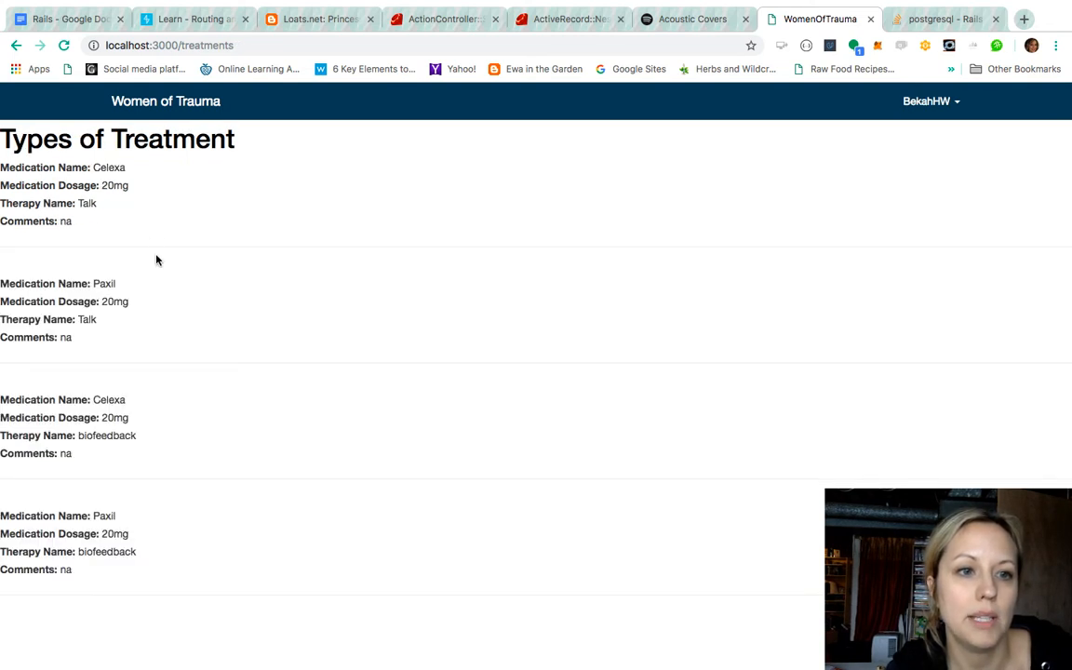
mouse_move(157, 575)
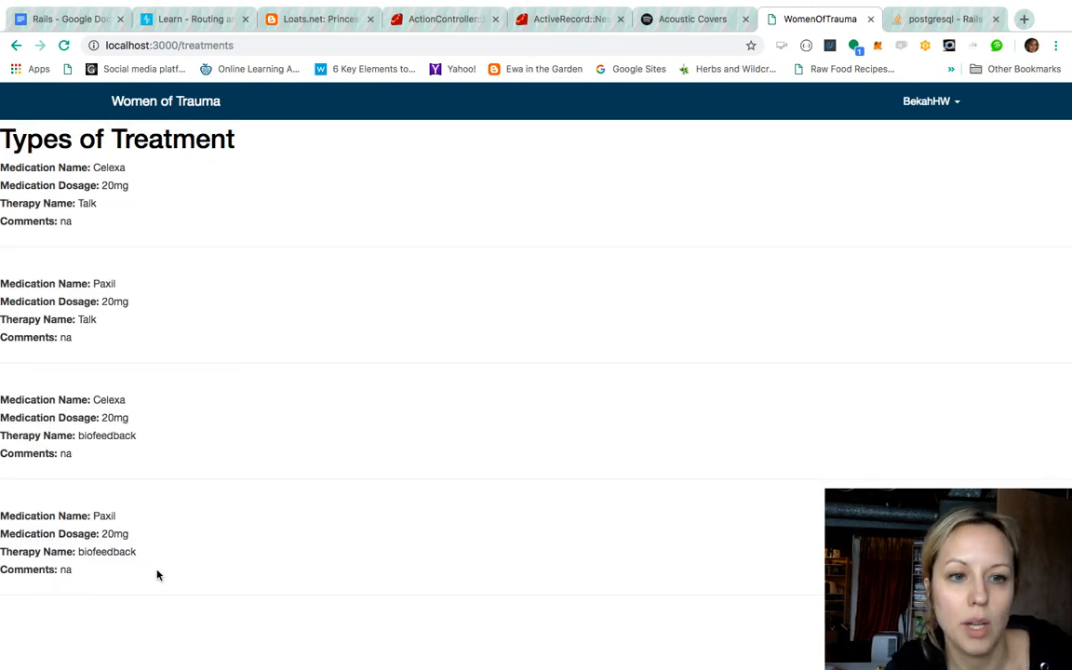
mouse_move(428, 573)
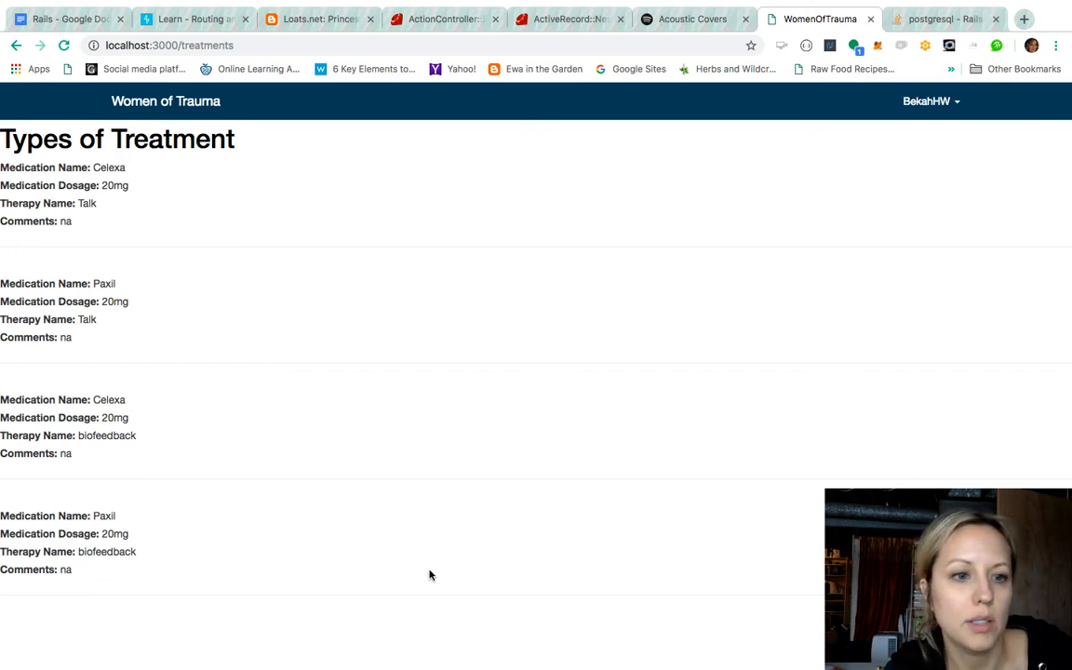
mouse_move(931, 101)
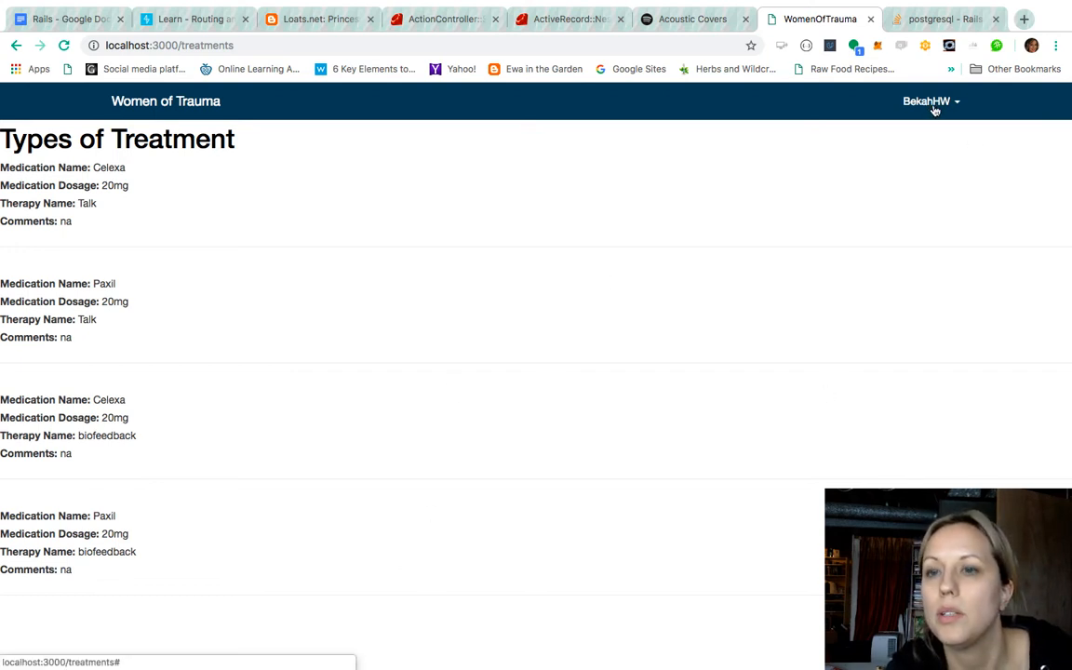
Reach the Add a Therapist You Recommend form from the BekahHW menu and focus its Name field.
left_click(931, 101)
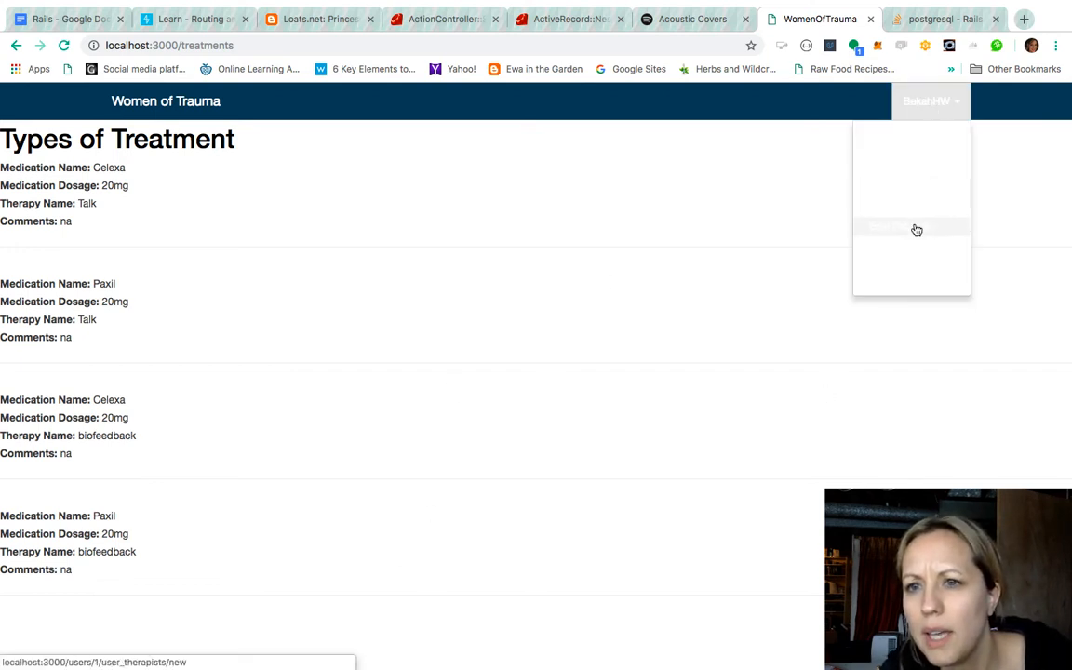
left_click(912, 227)
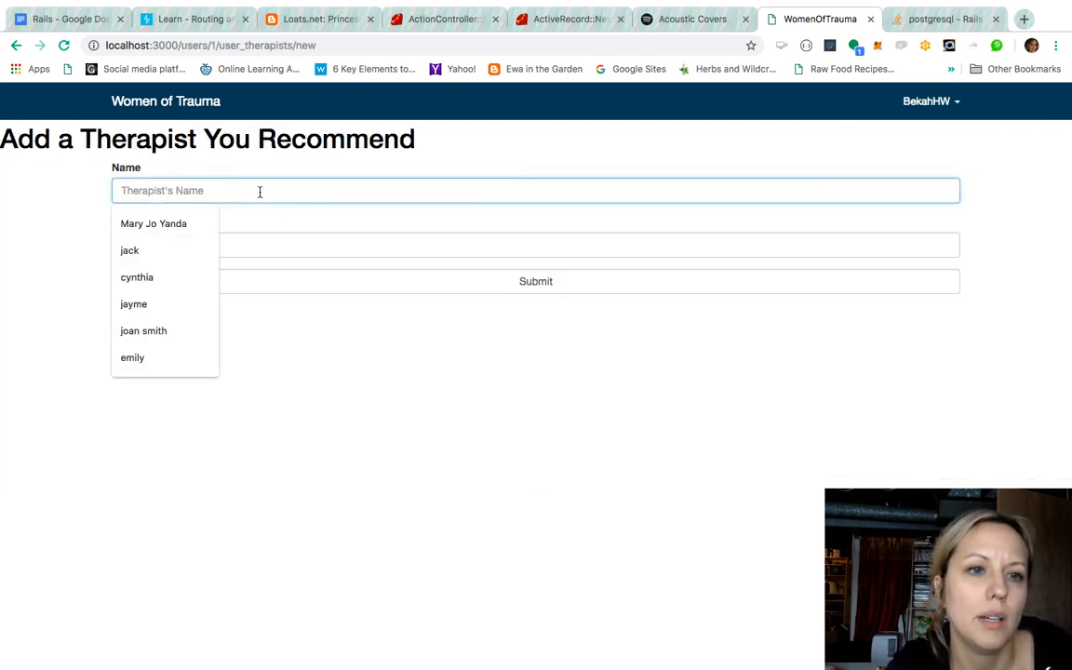
left_click(153, 223)
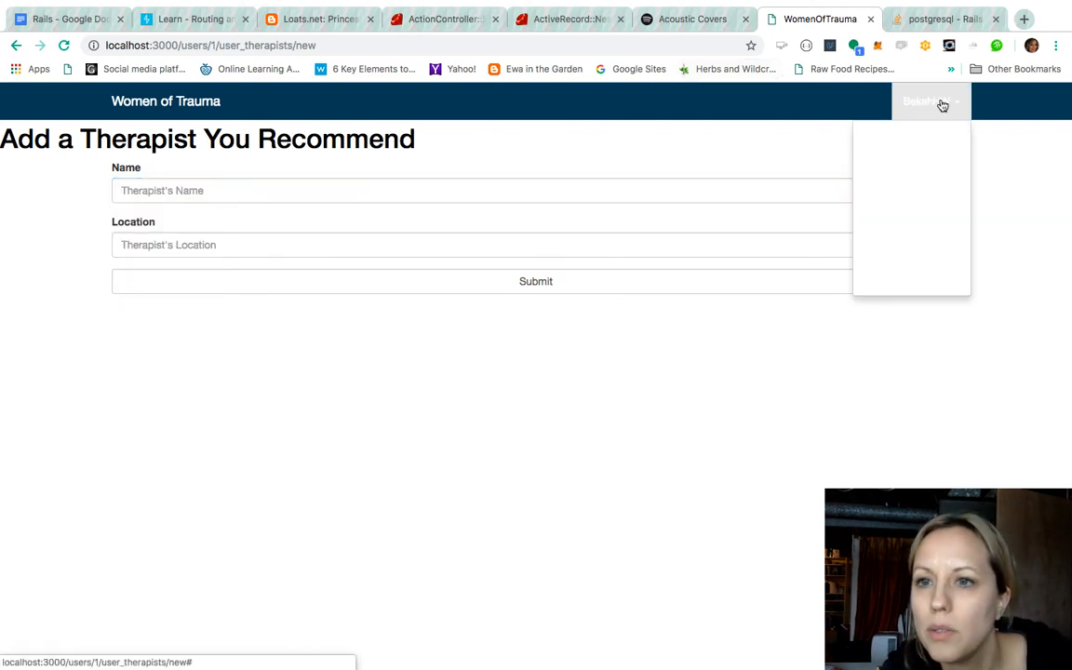
mouse_move(902, 246)
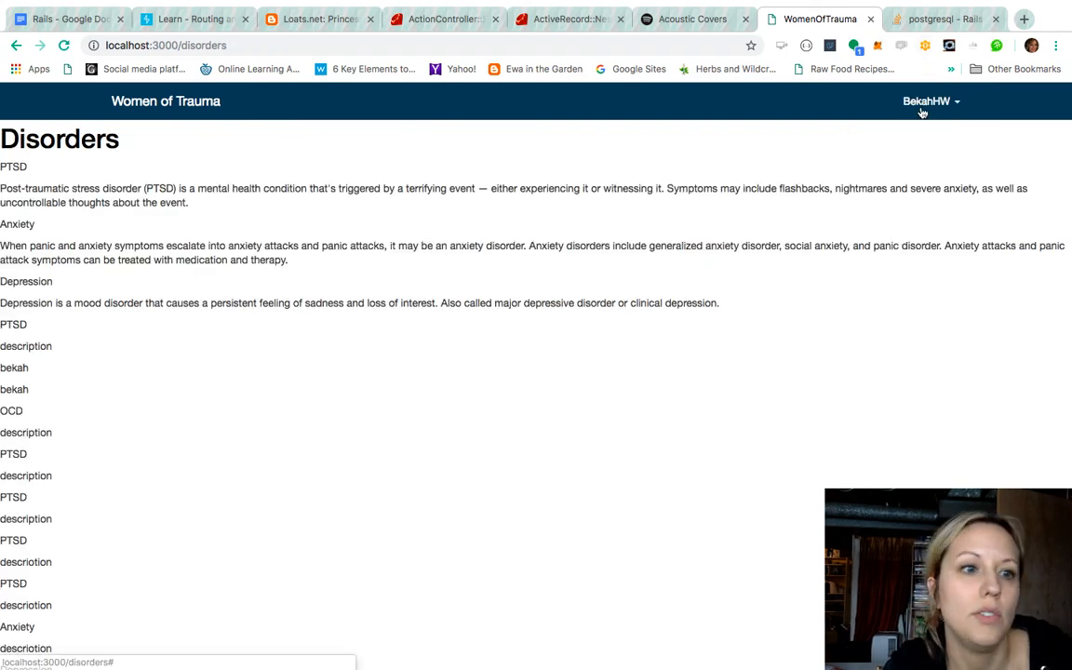
mouse_move(809, 93)
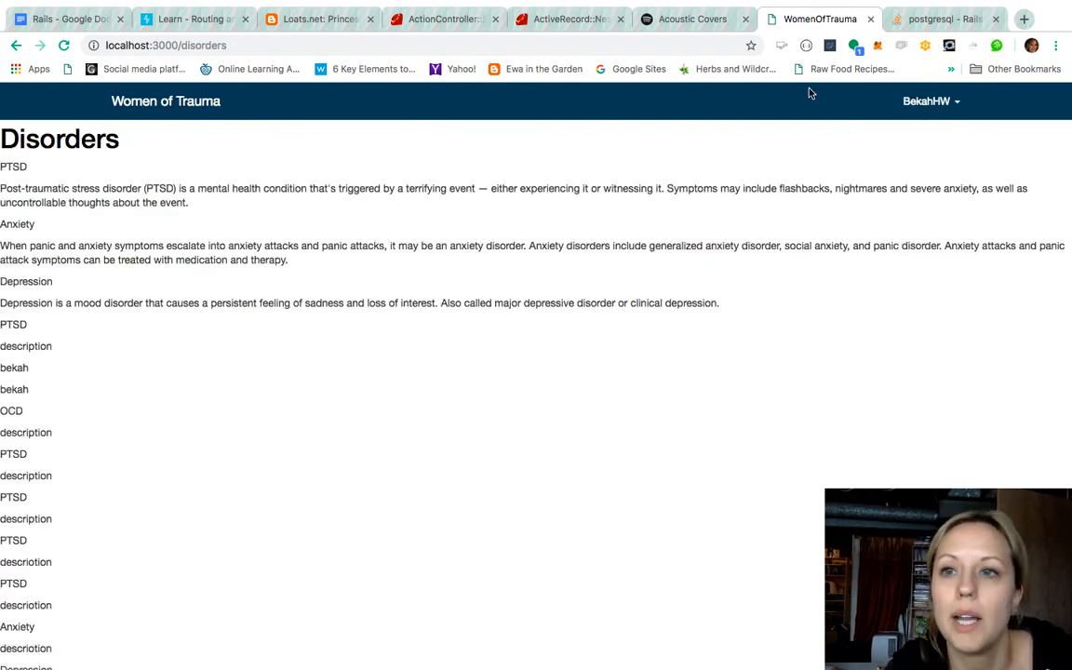
Reopen the BekahHW navigation dropdown from the Disorders listing.
left_click(931, 100)
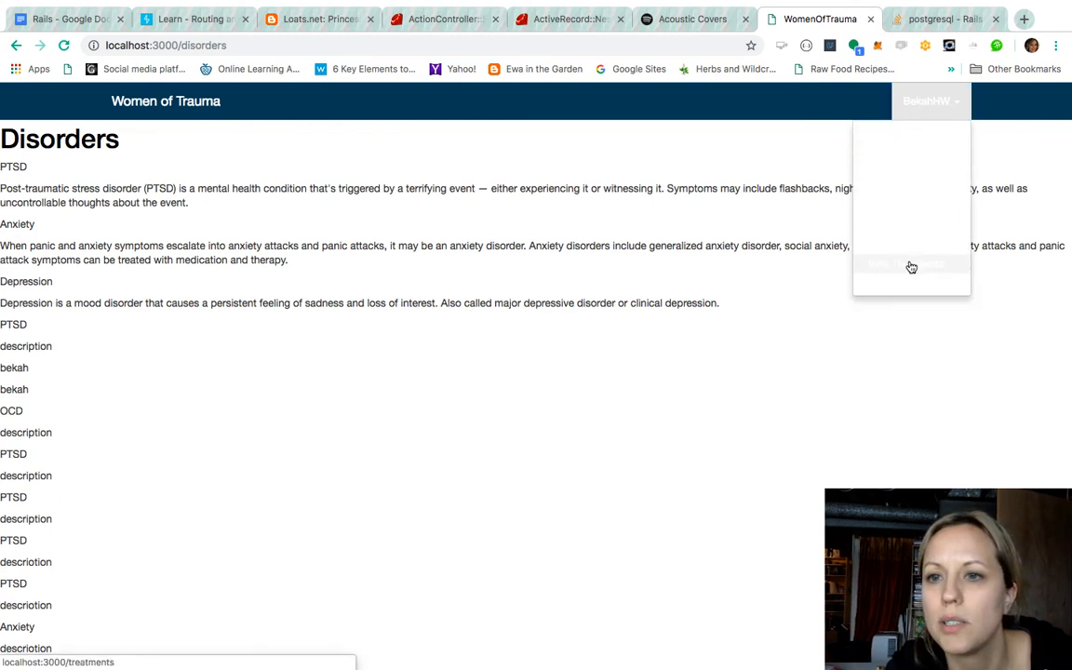